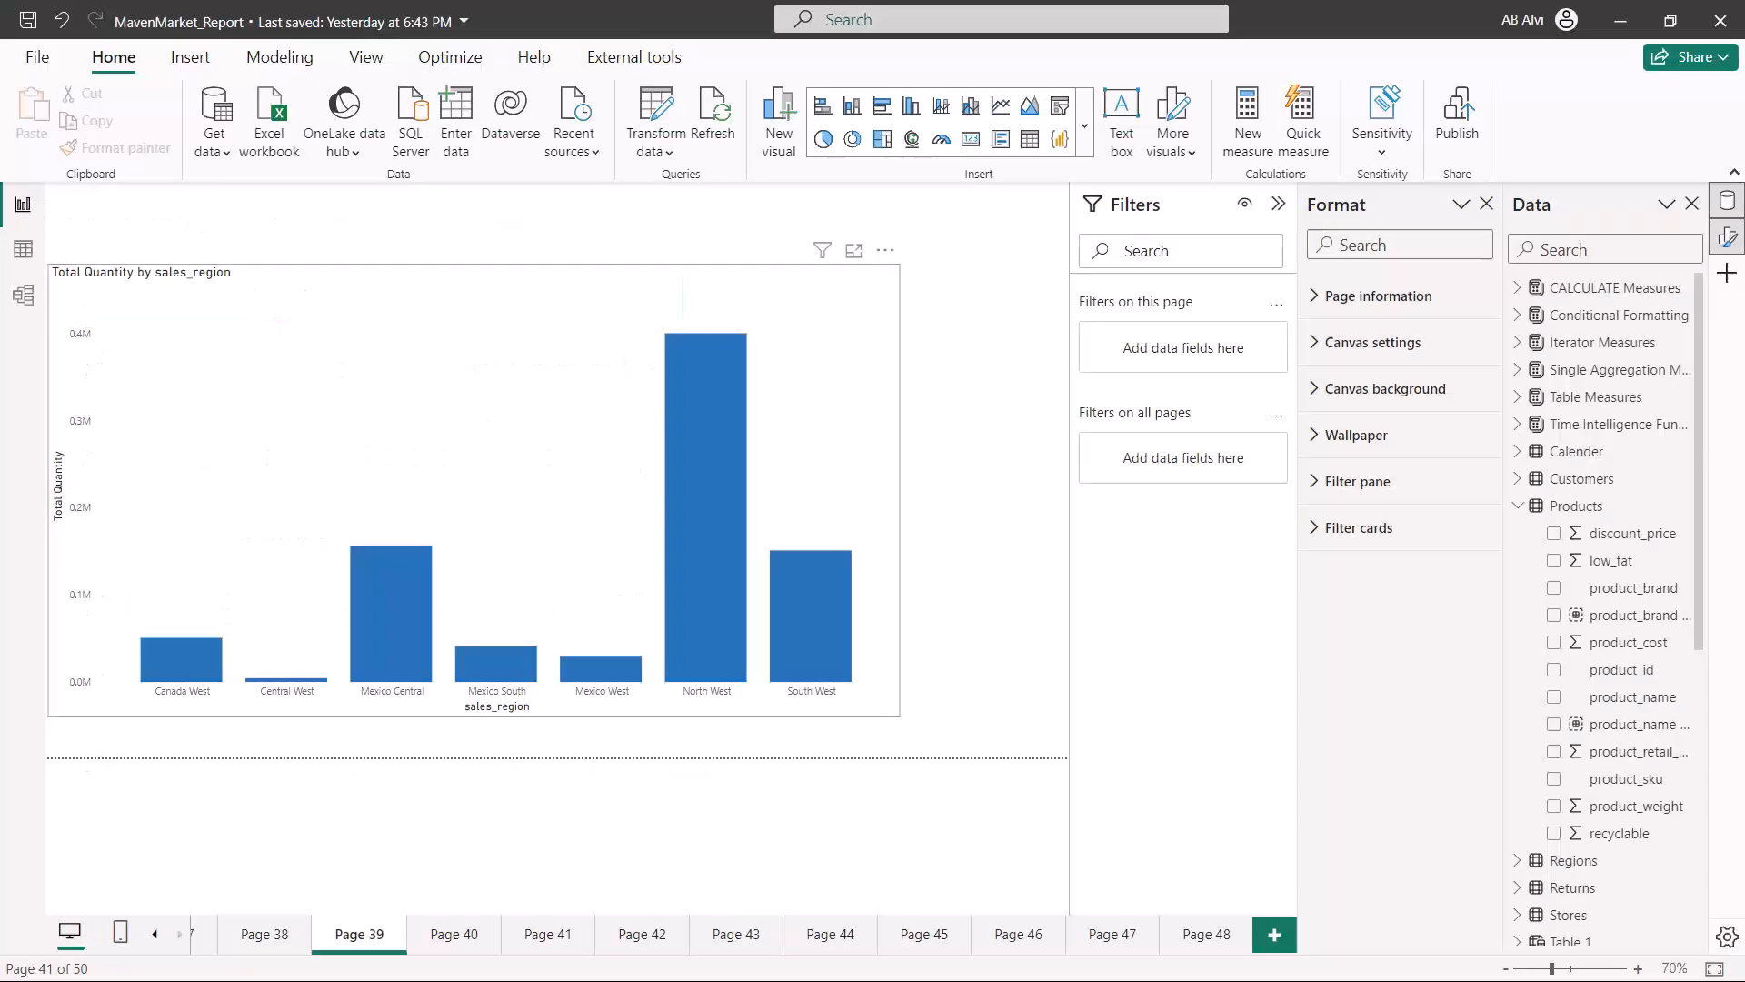
mouse_move(273, 567)
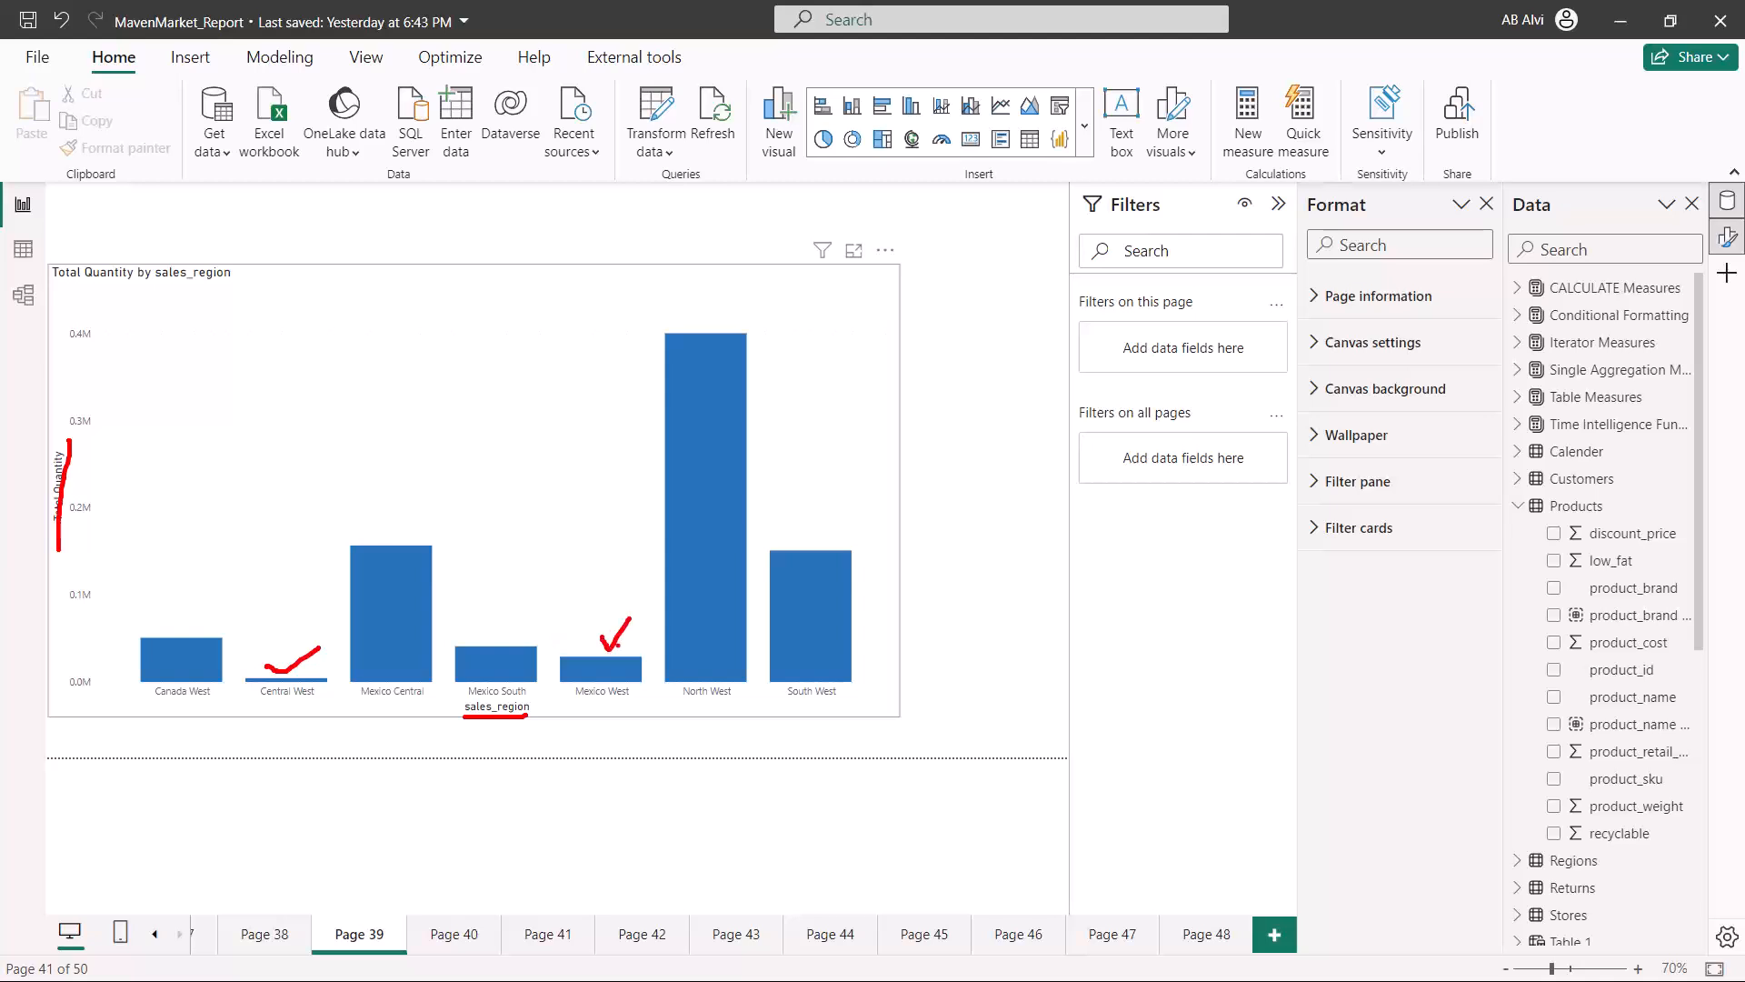
Add the YEAR insight card comparing 1997 Total Quantity against sales_region totals to the report page.
drag(622, 368, 756, 324)
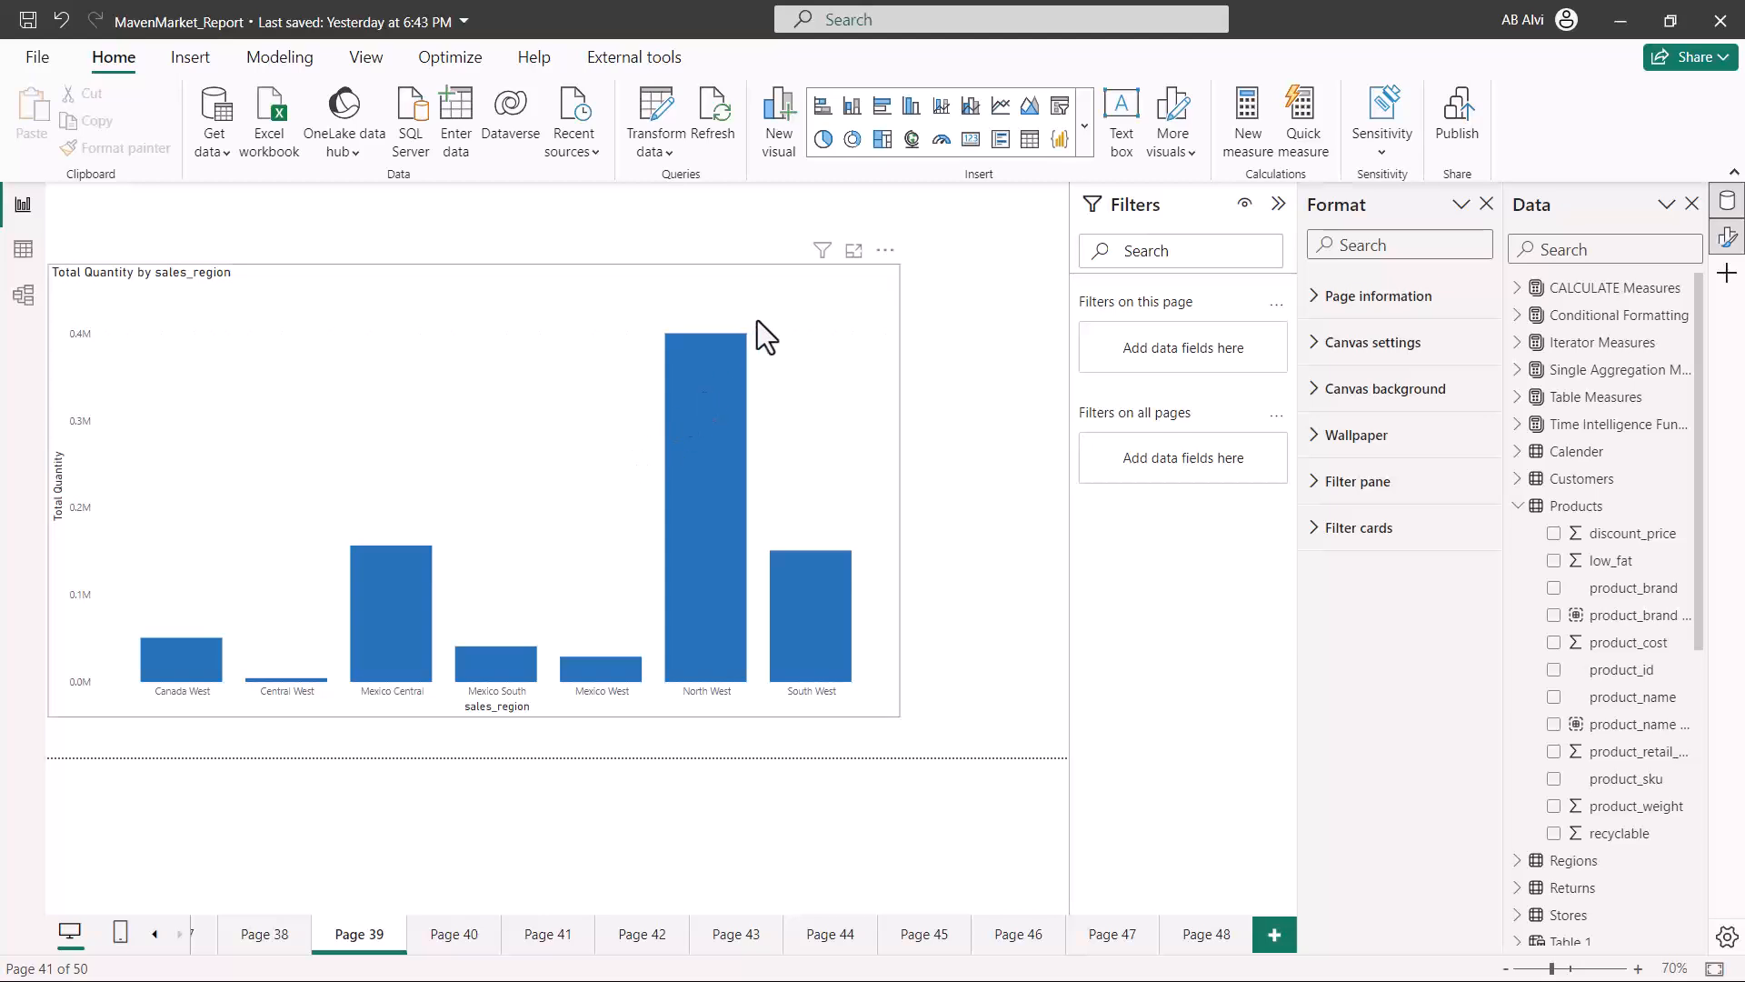
click(467, 489)
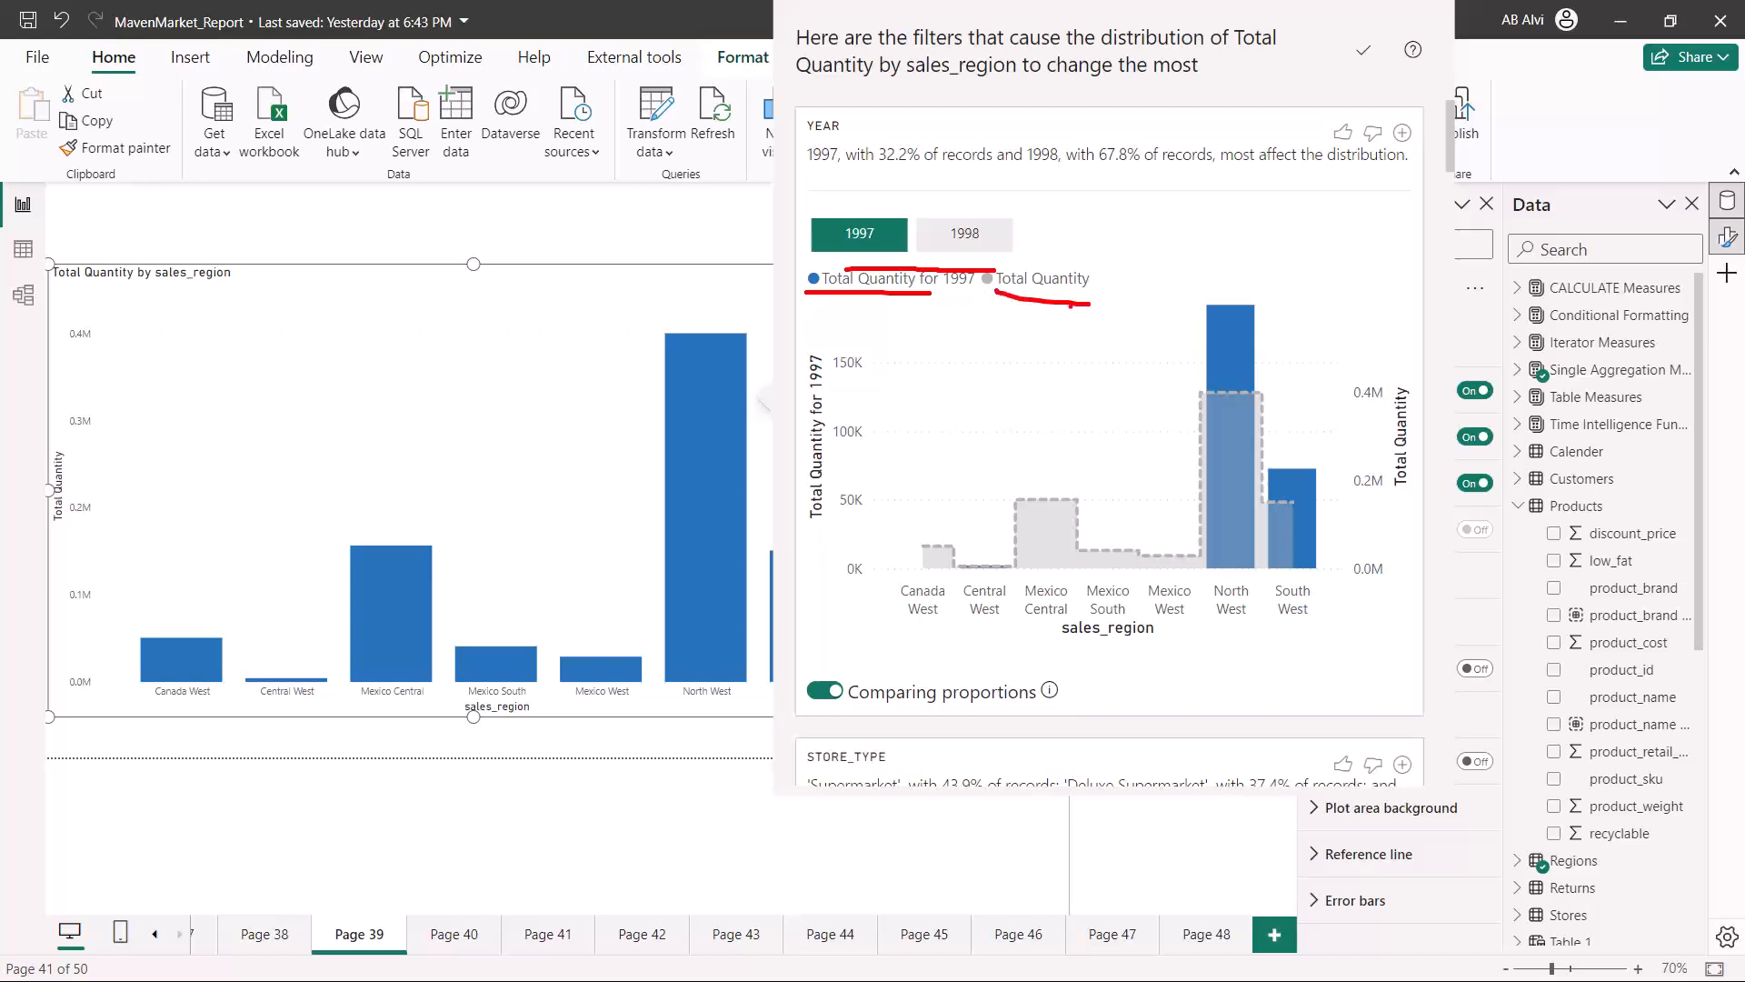
scroll(down, 3)
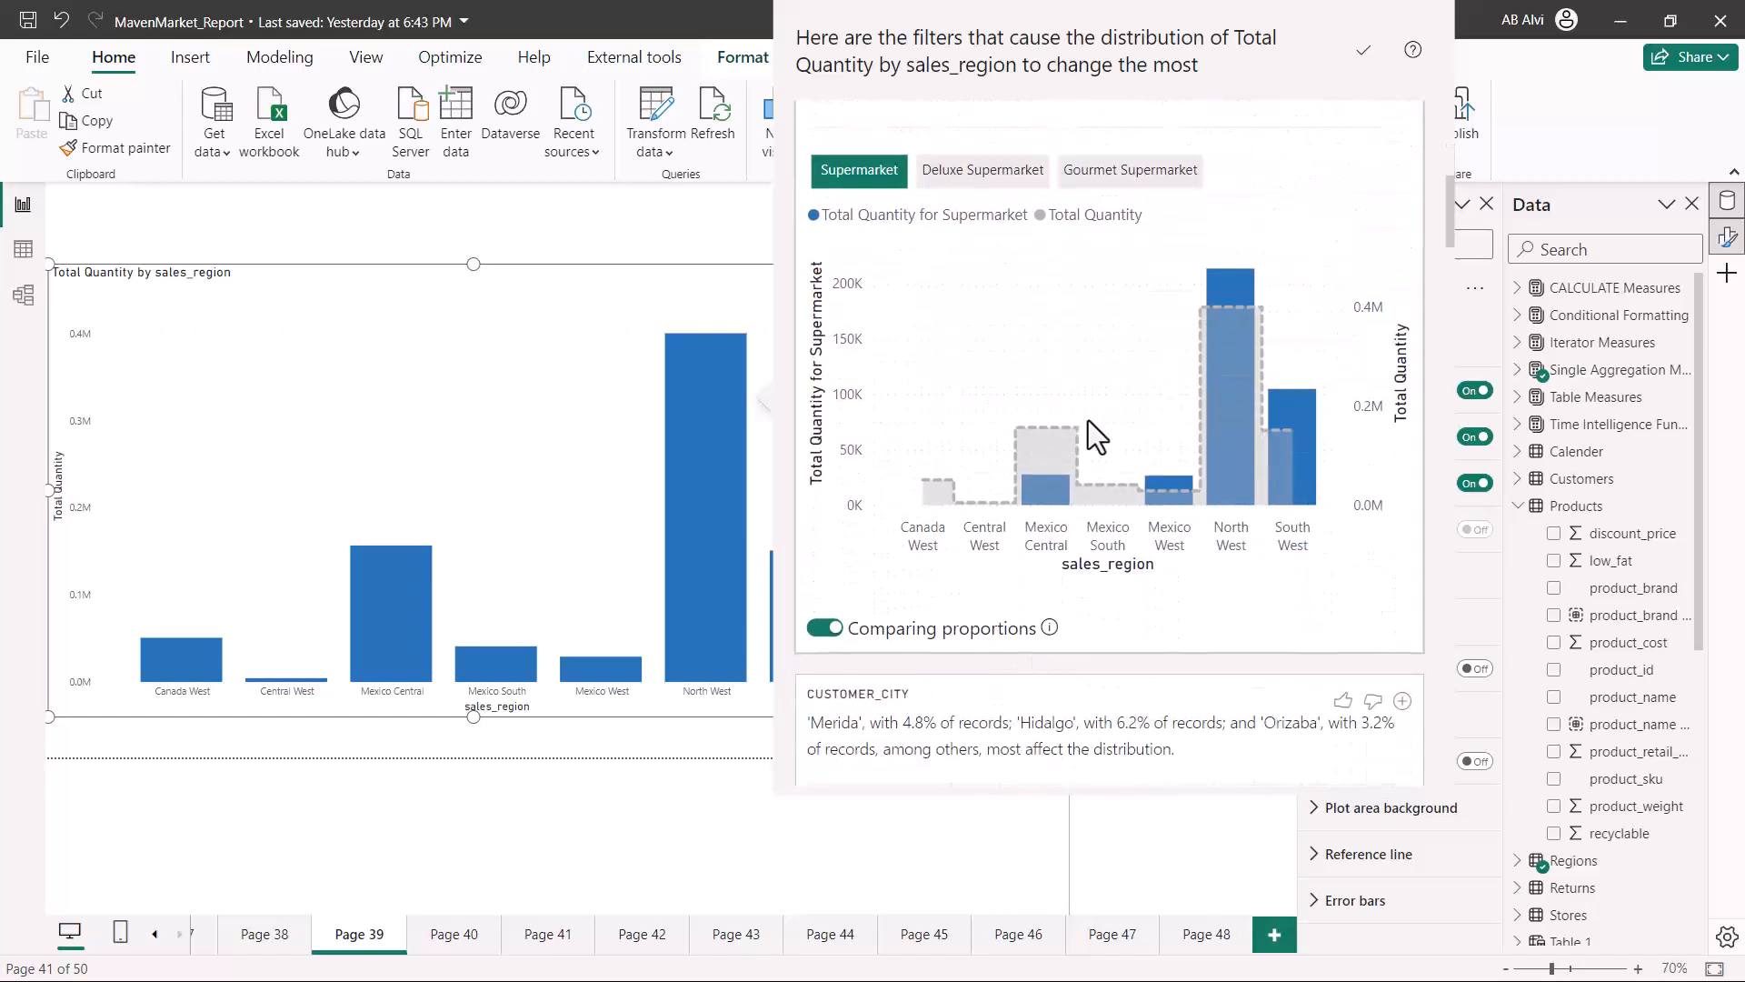
scroll(down, 3)
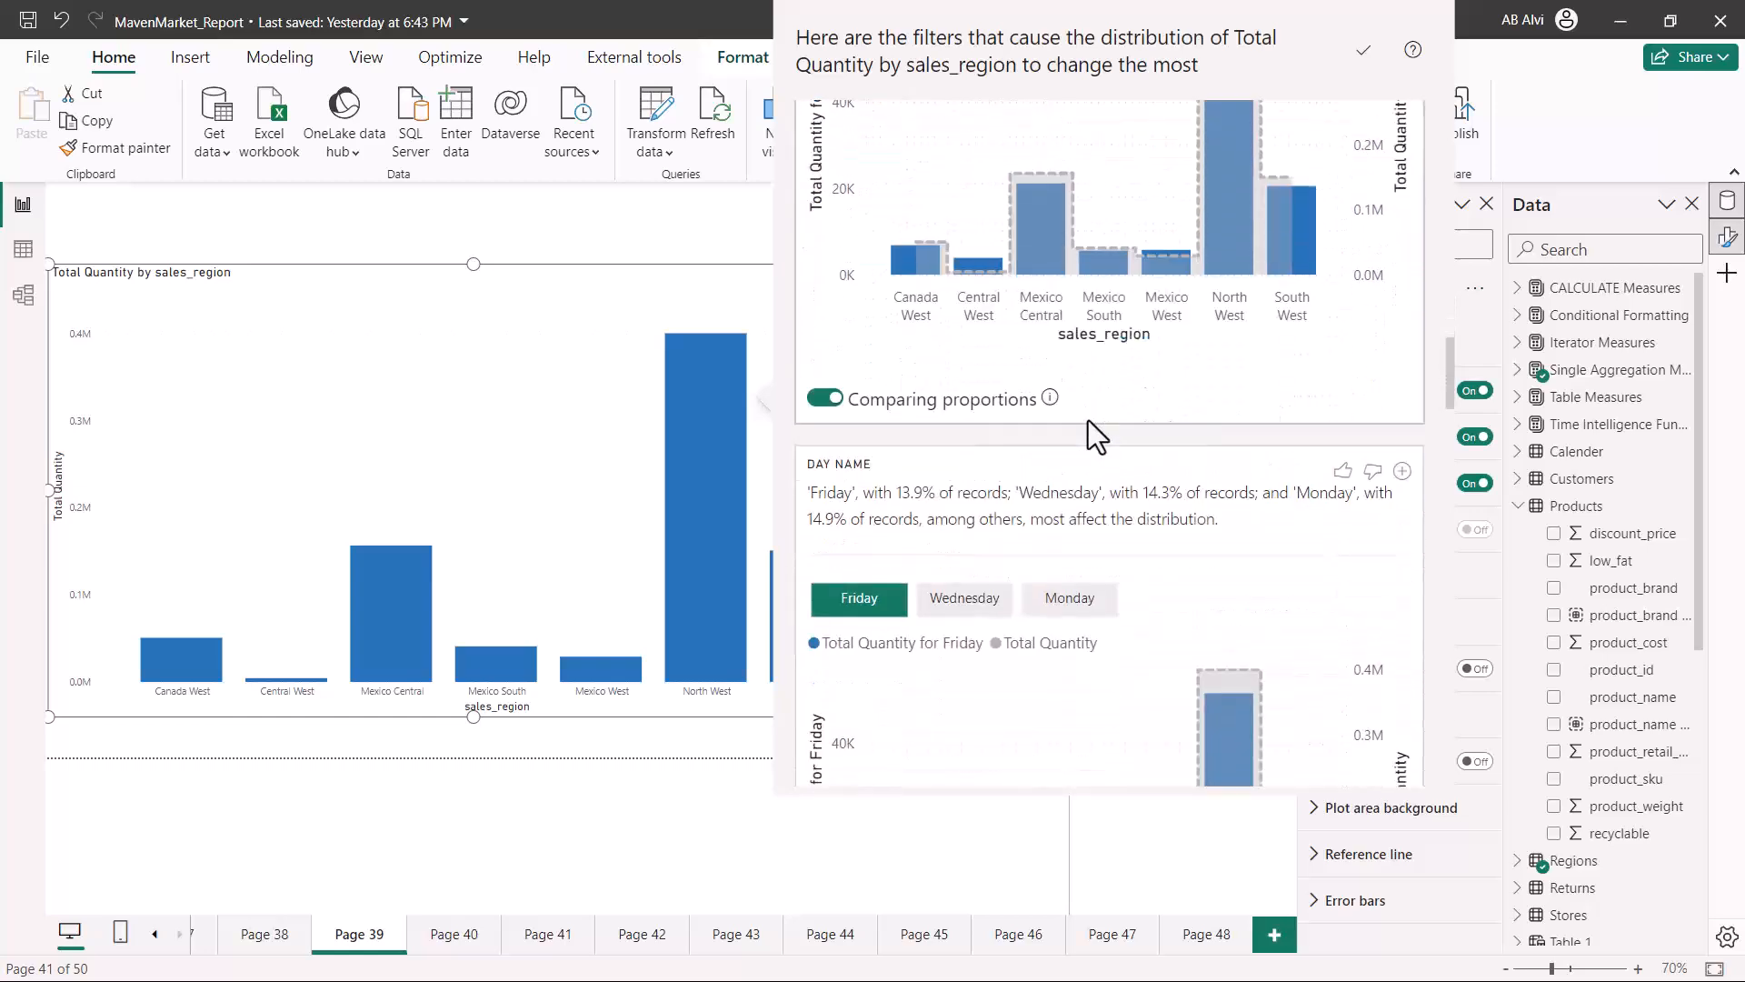
scroll(down, 3)
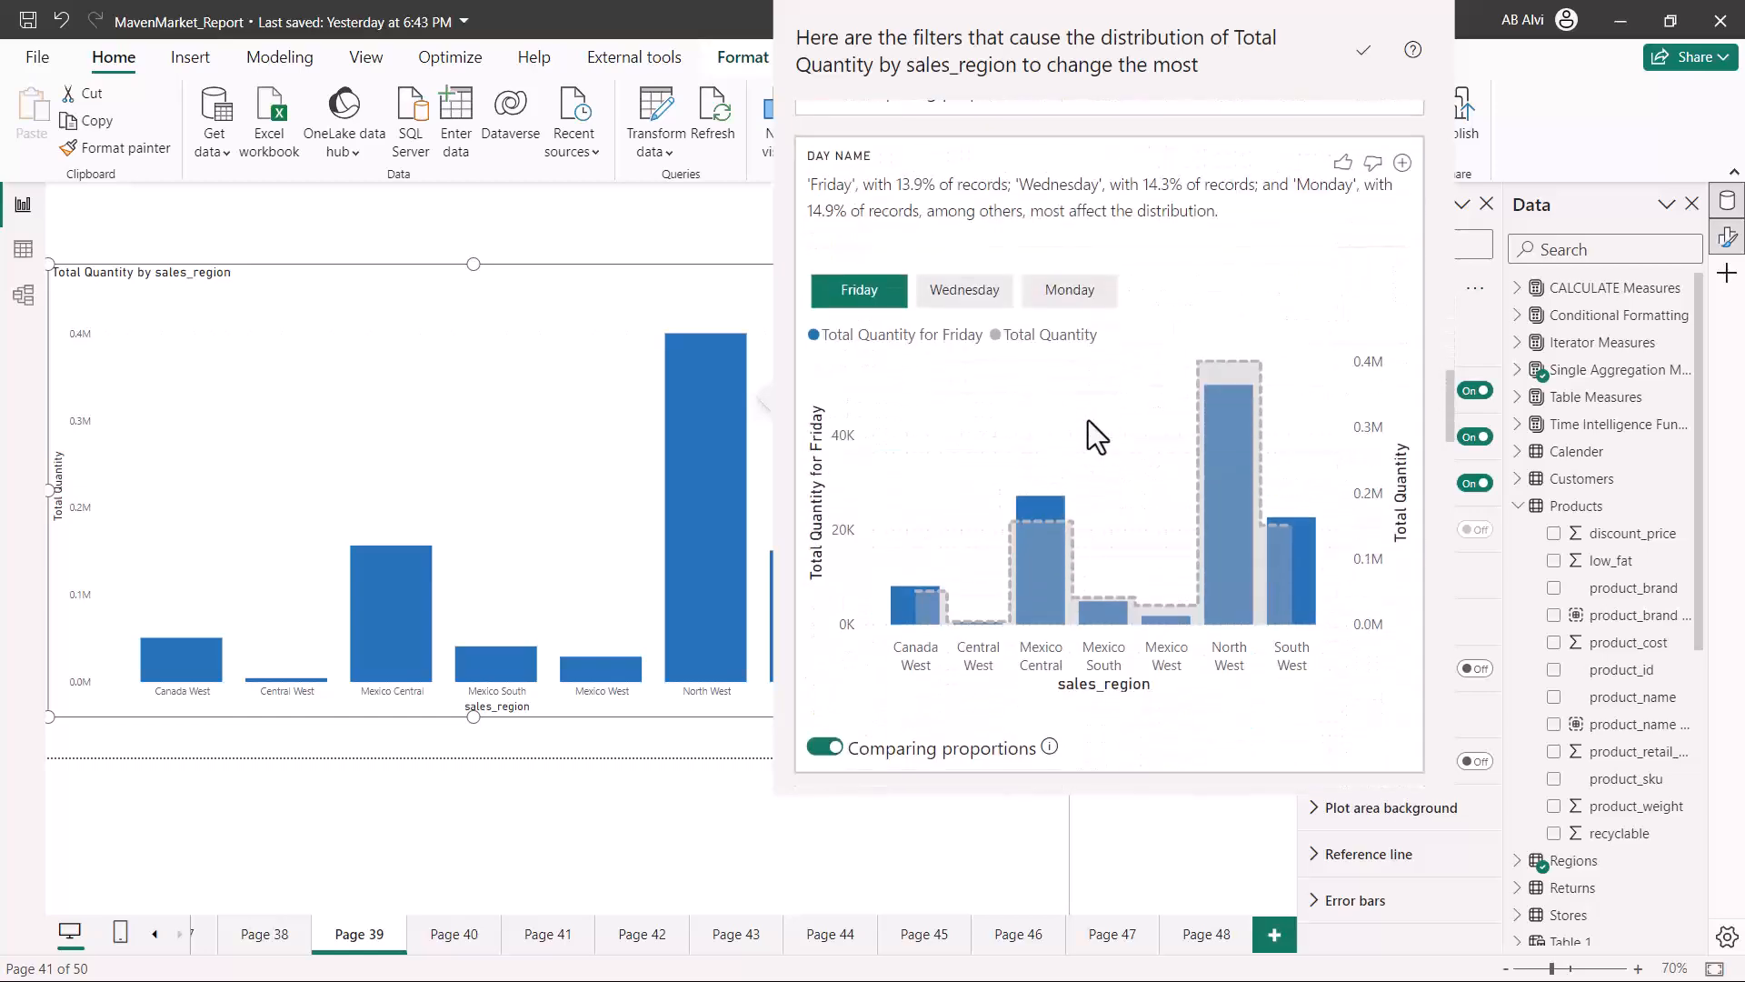
scroll(down, 3)
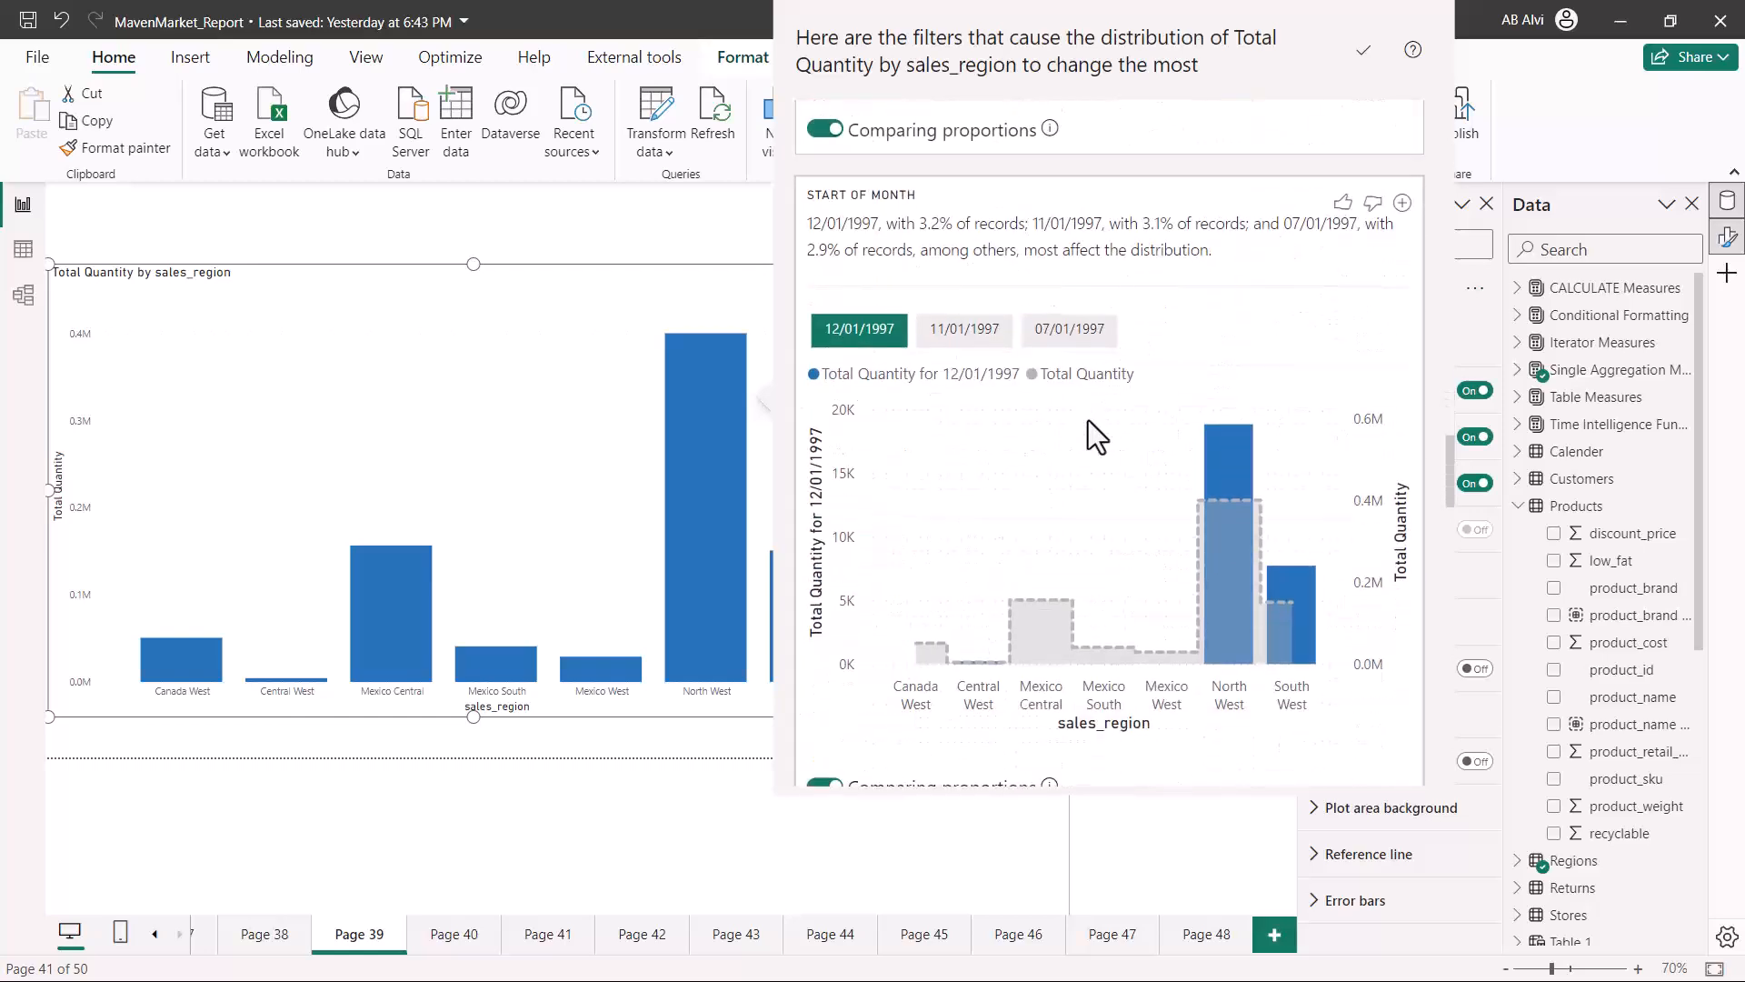
scroll(down, 3)
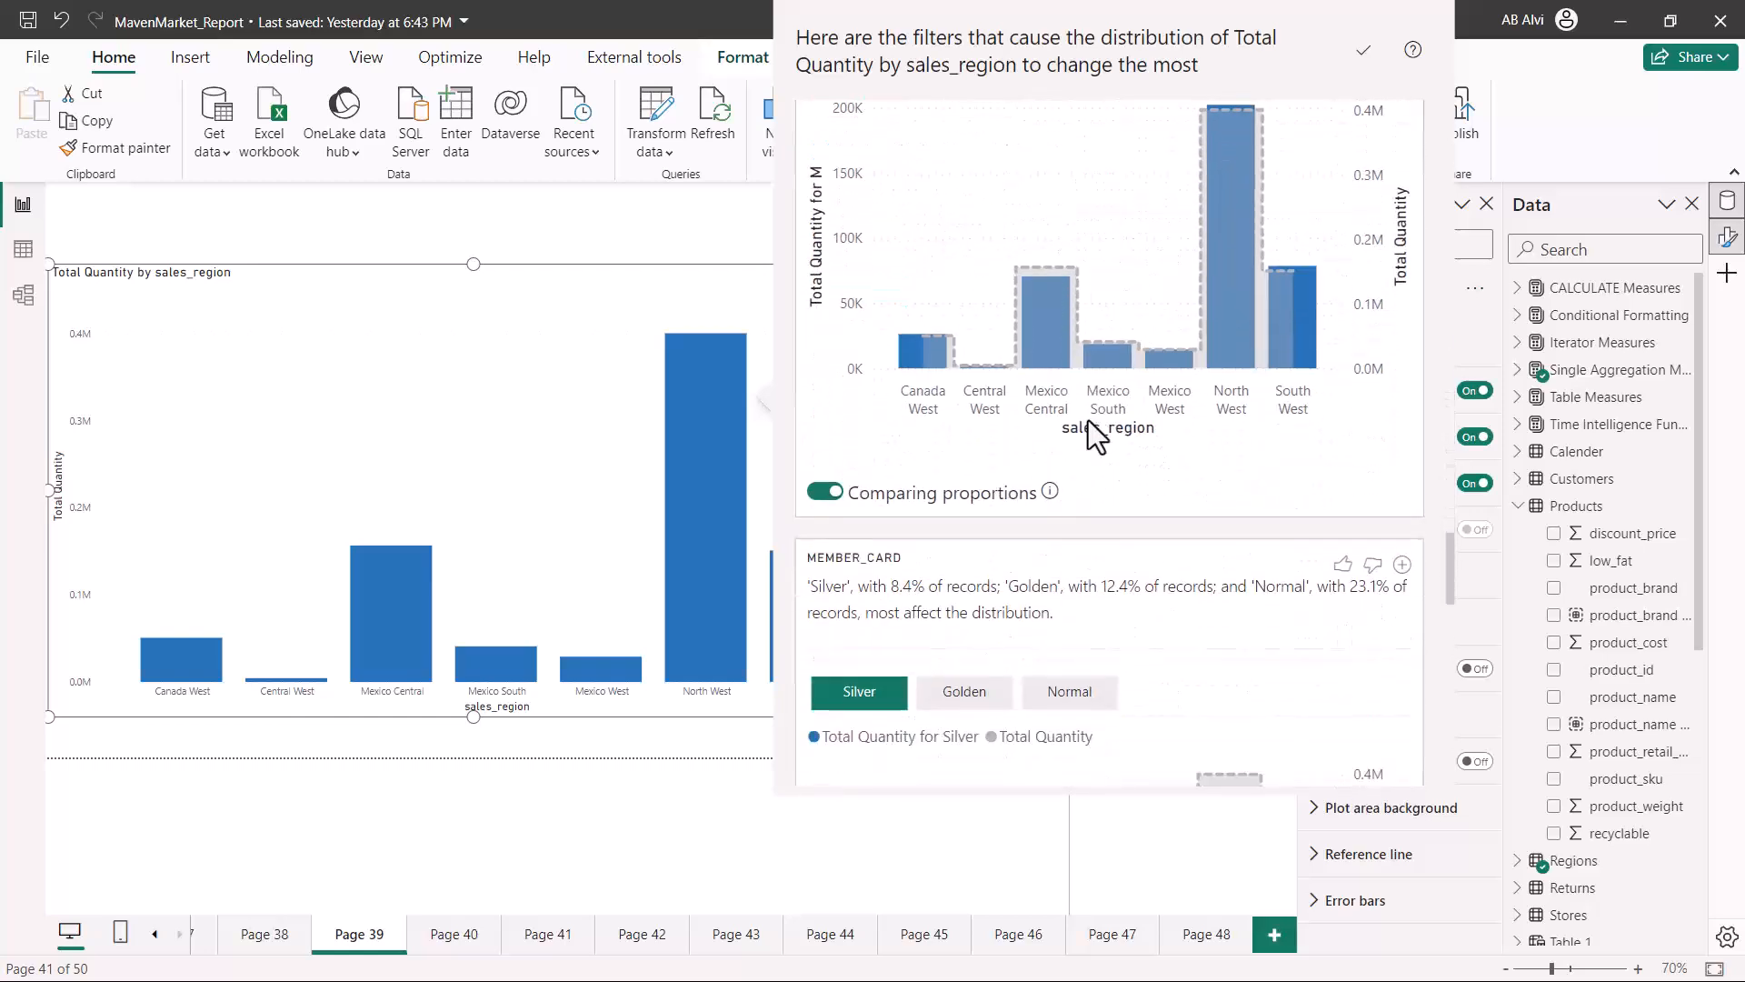
scroll(down, 3)
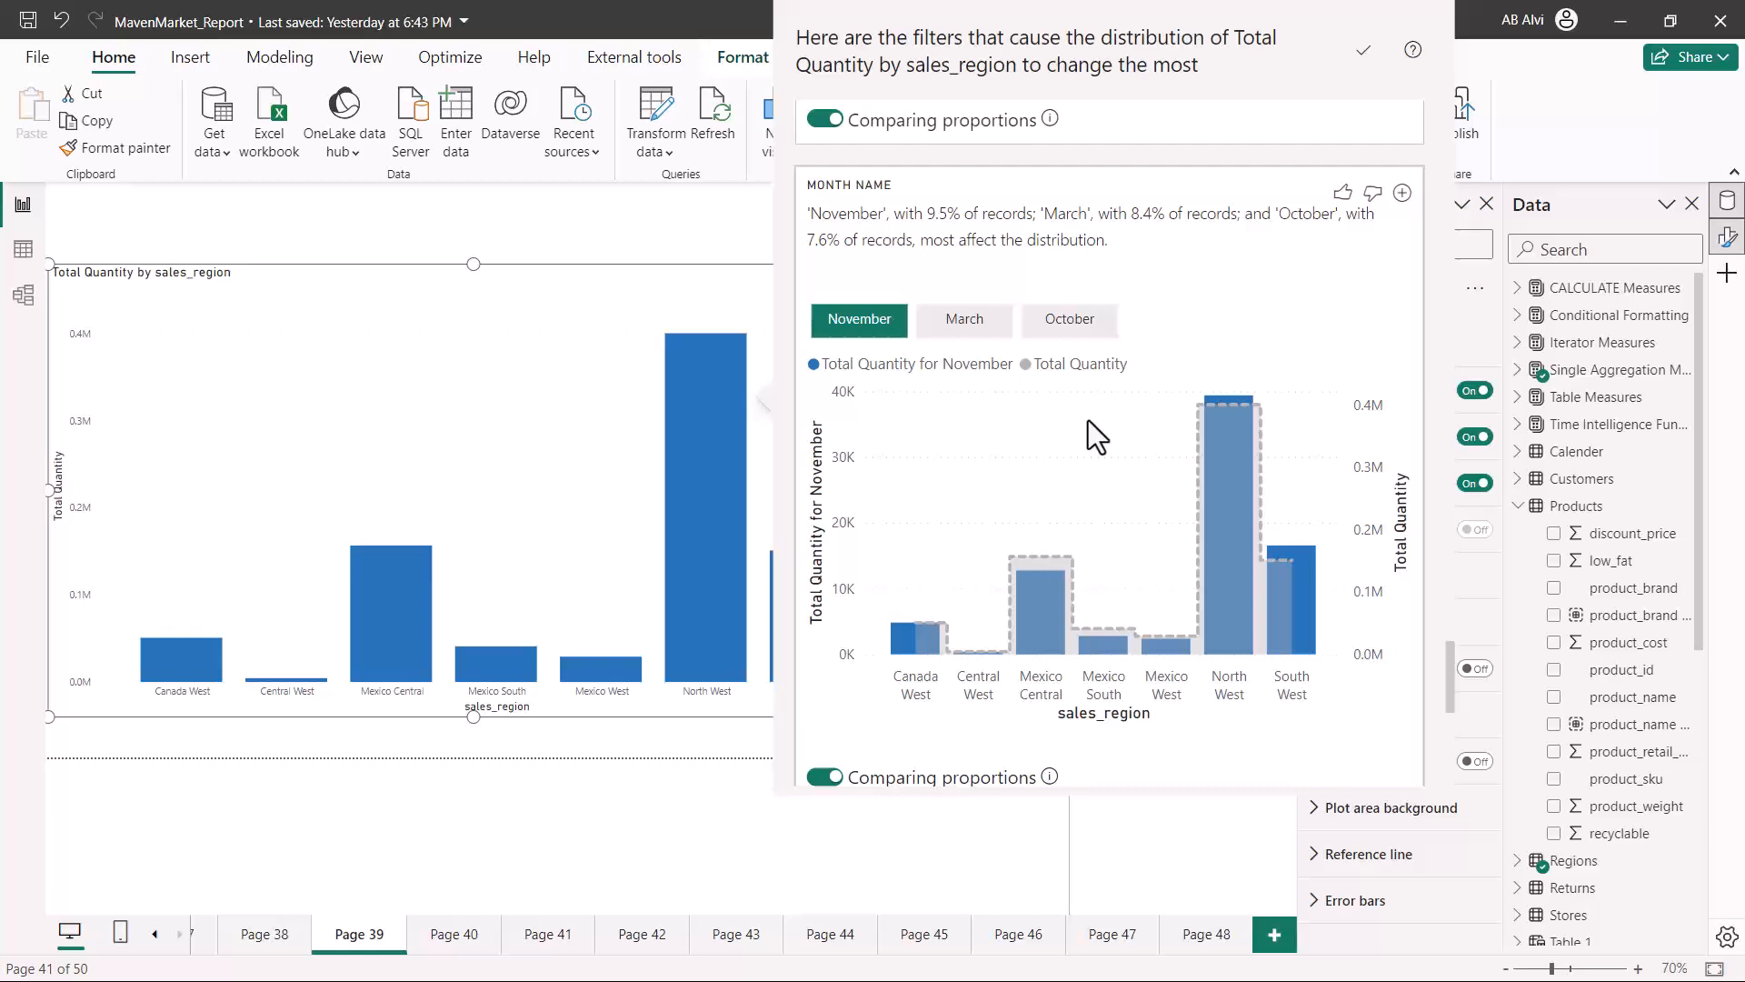
scroll(down, 3)
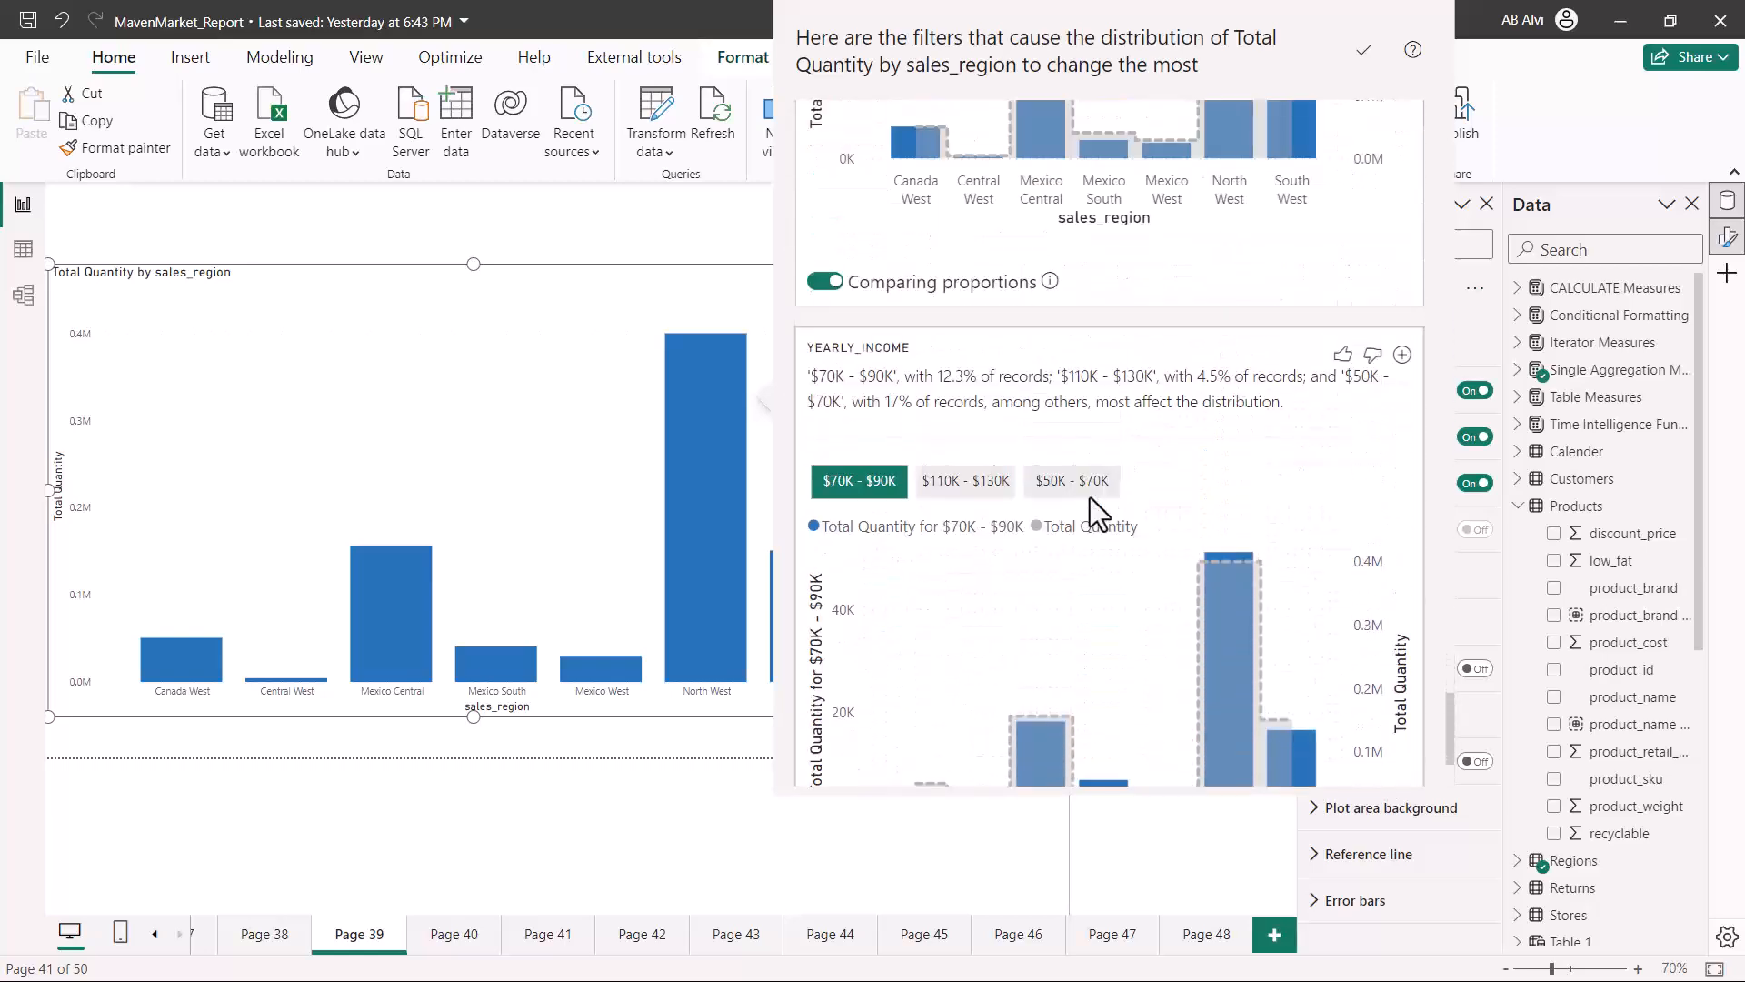
scroll(down, 3)
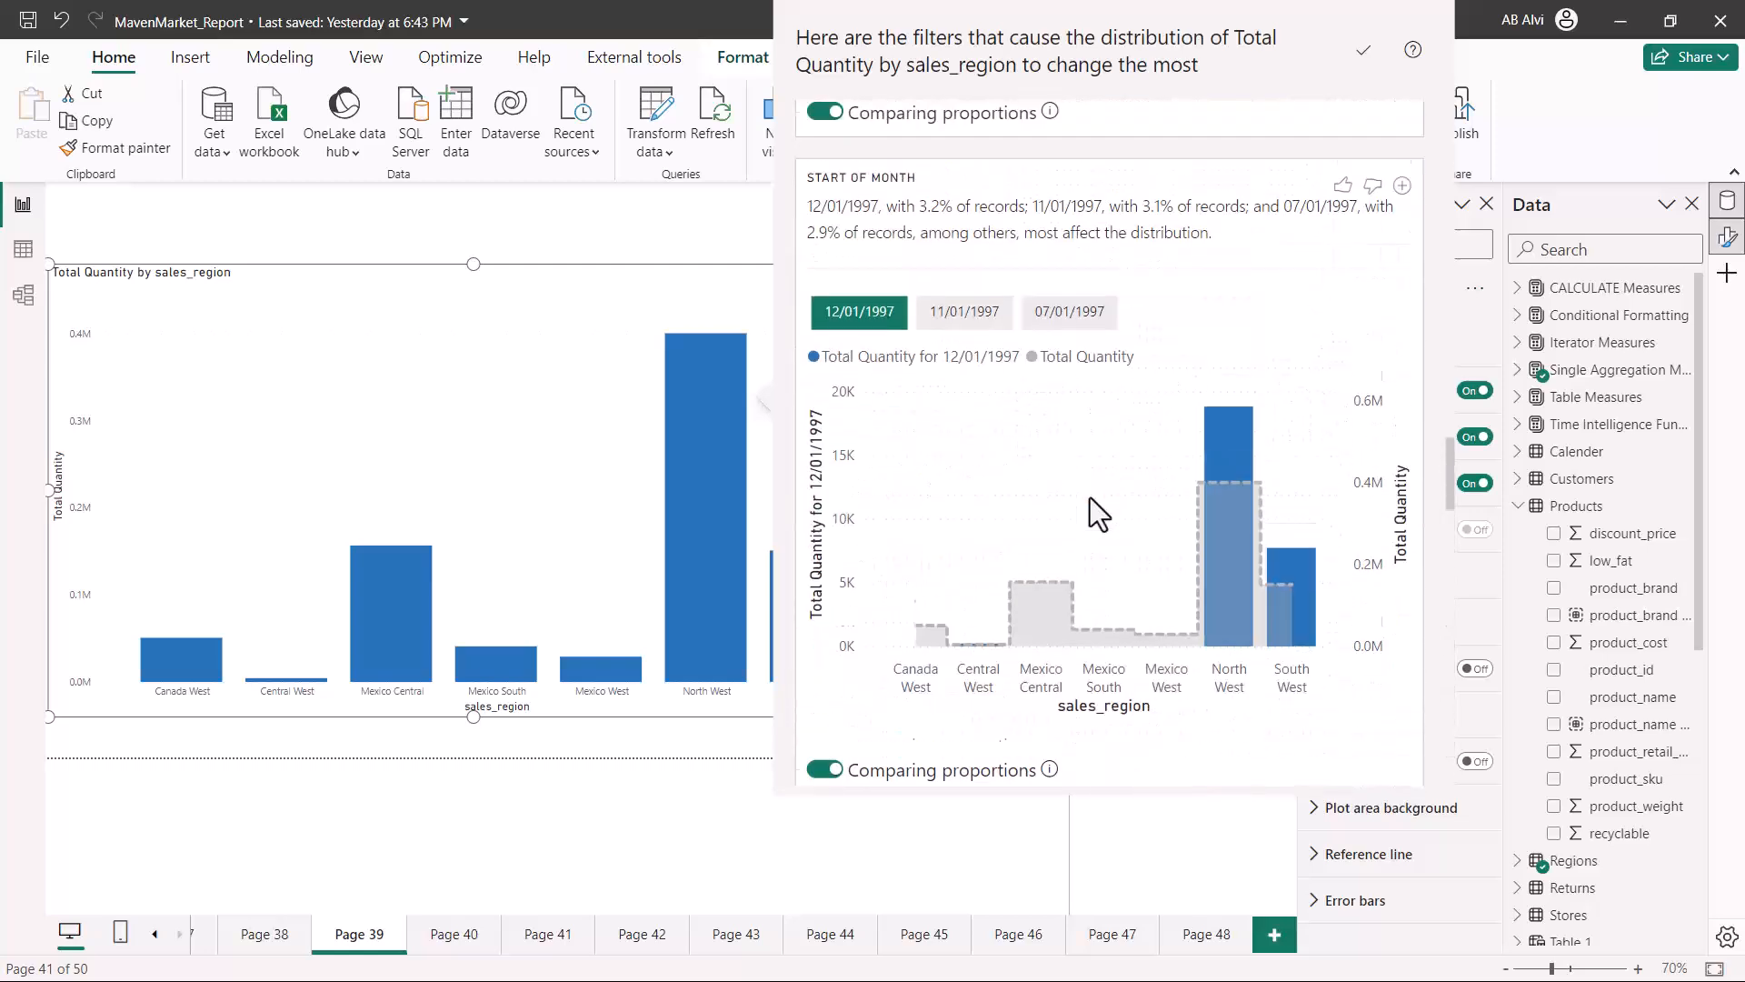
scroll(down, 3)
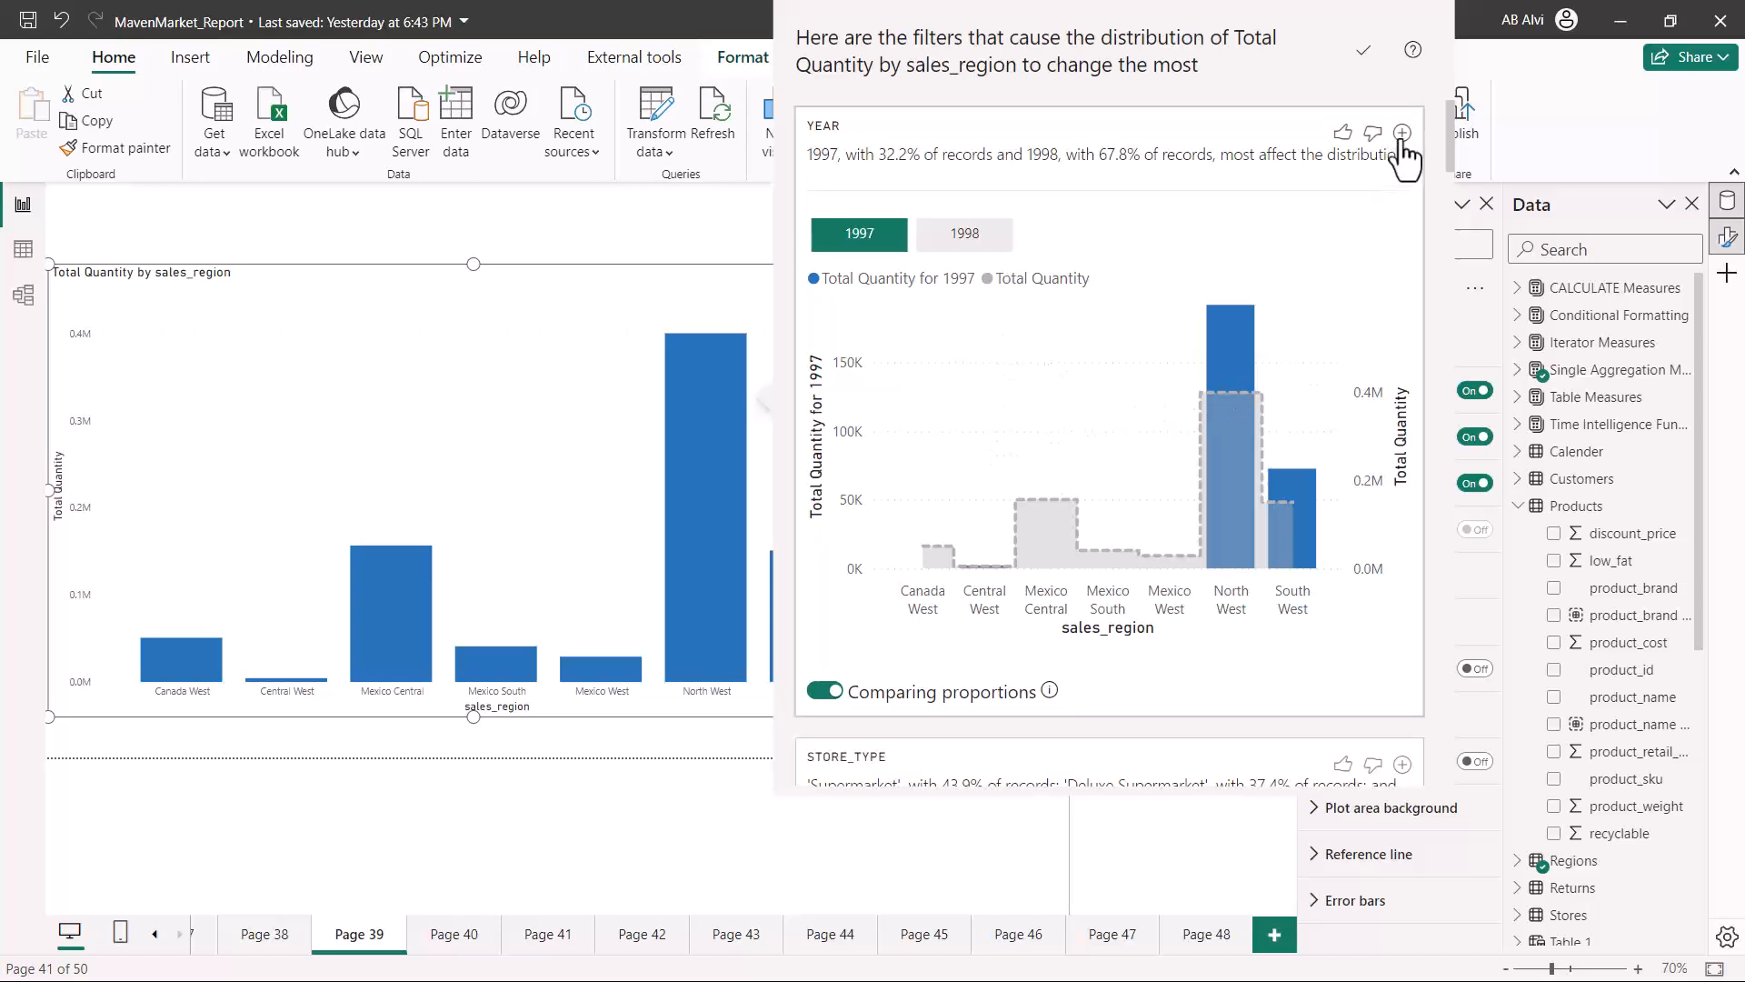
mouse_move(1404, 131)
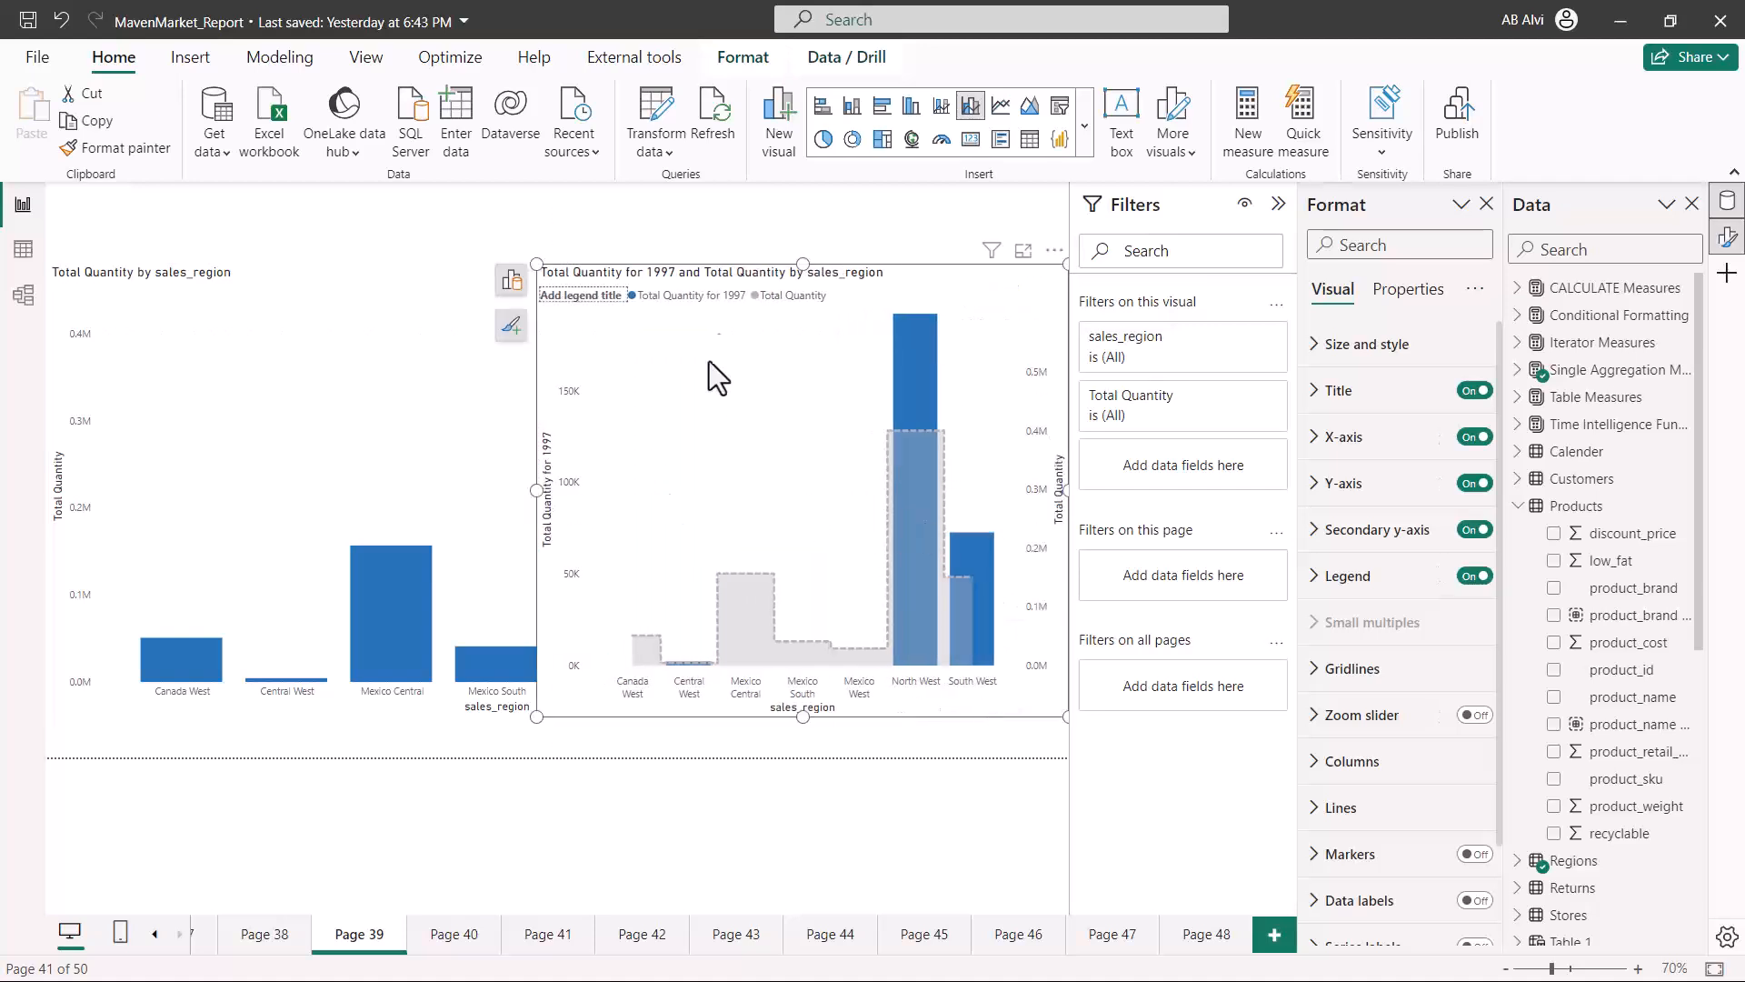
mouse_move(932, 589)
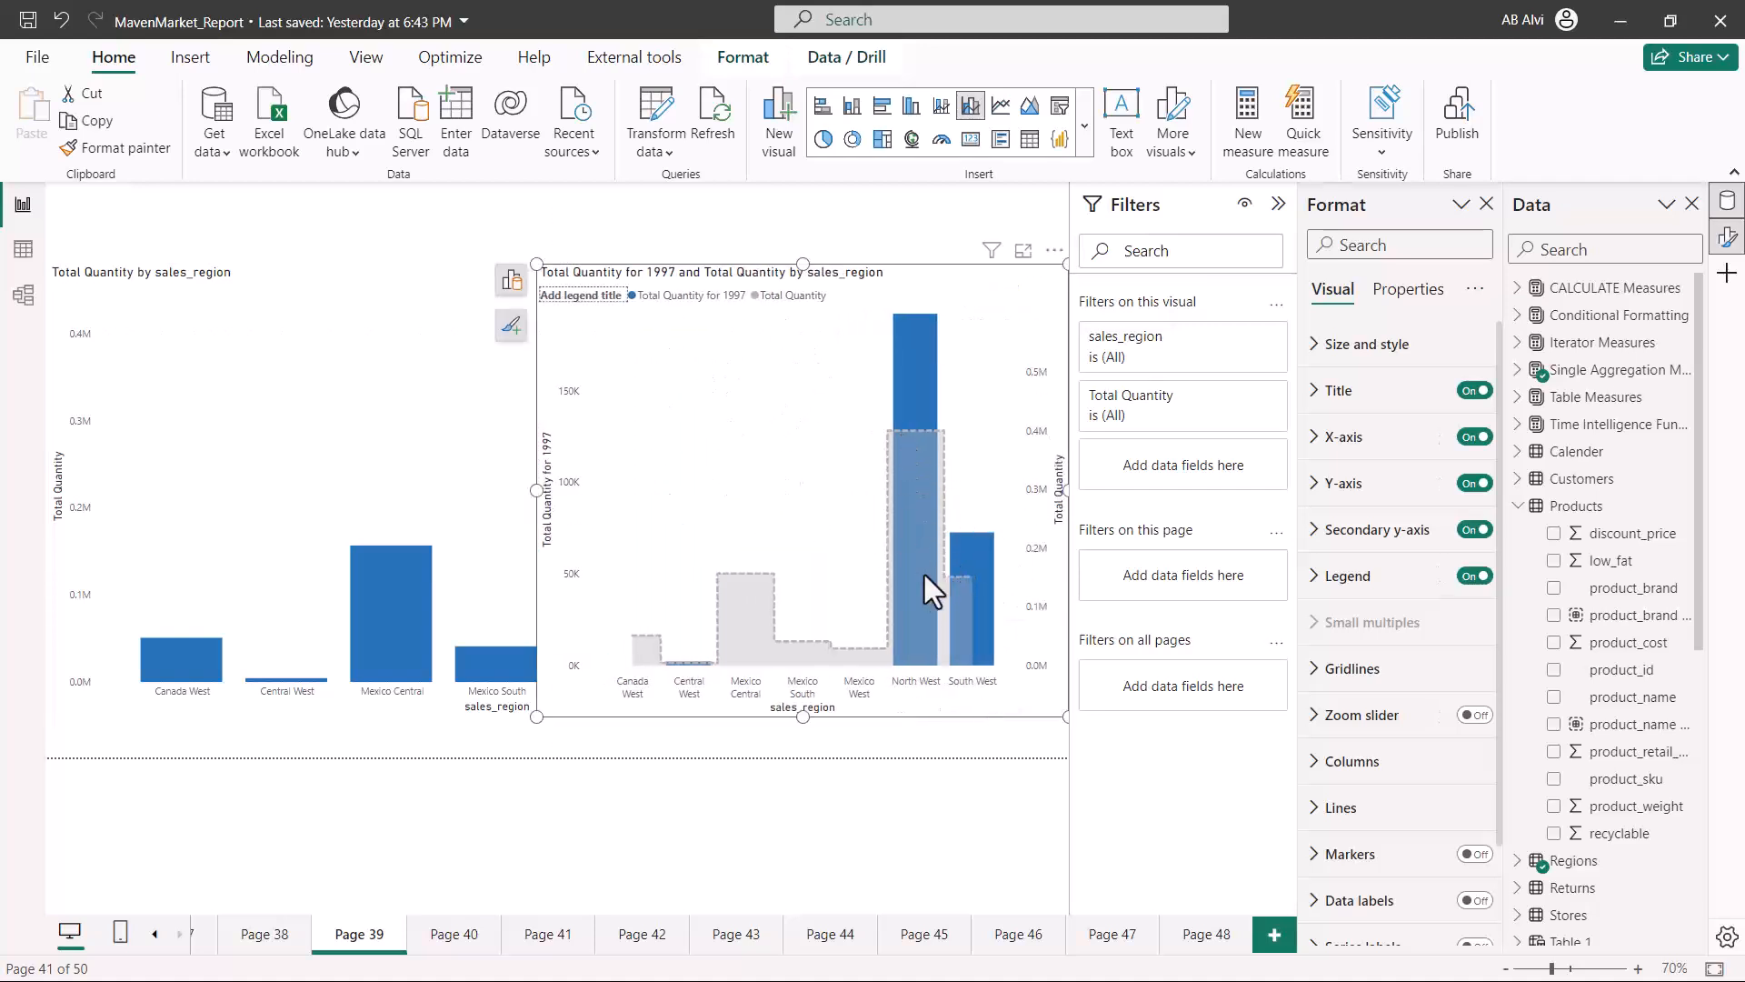
mouse_move(860, 346)
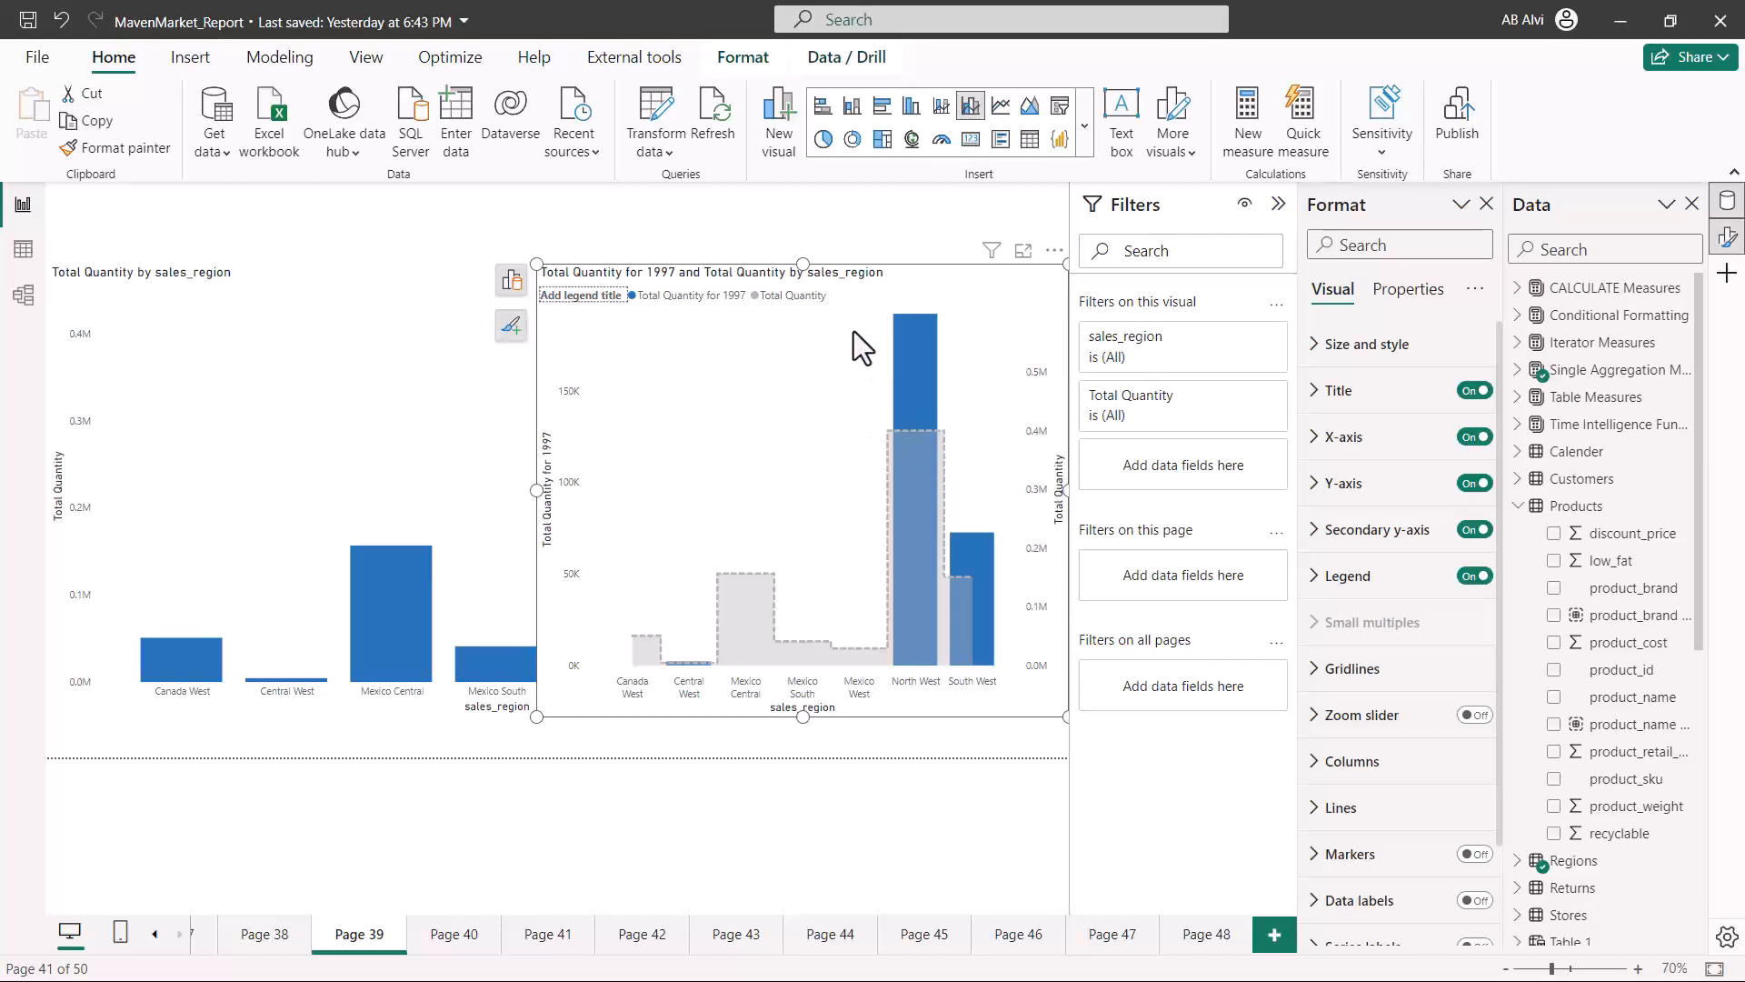
mouse_move(896, 300)
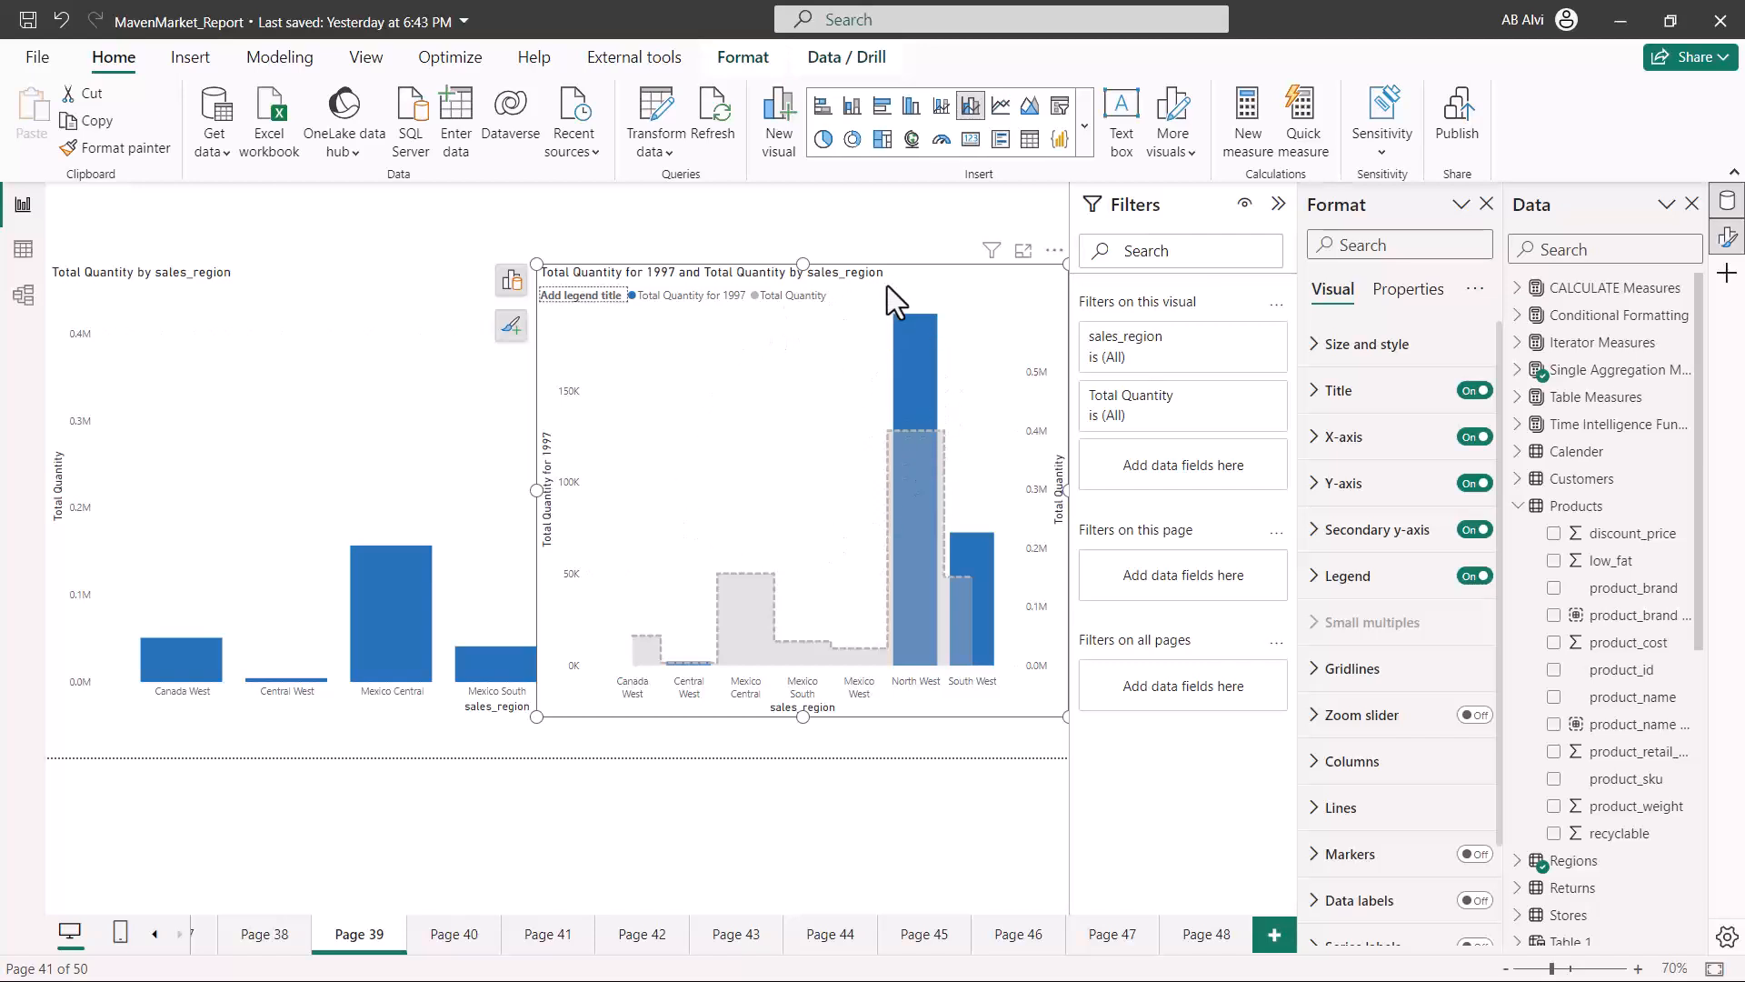
mouse_move(785, 347)
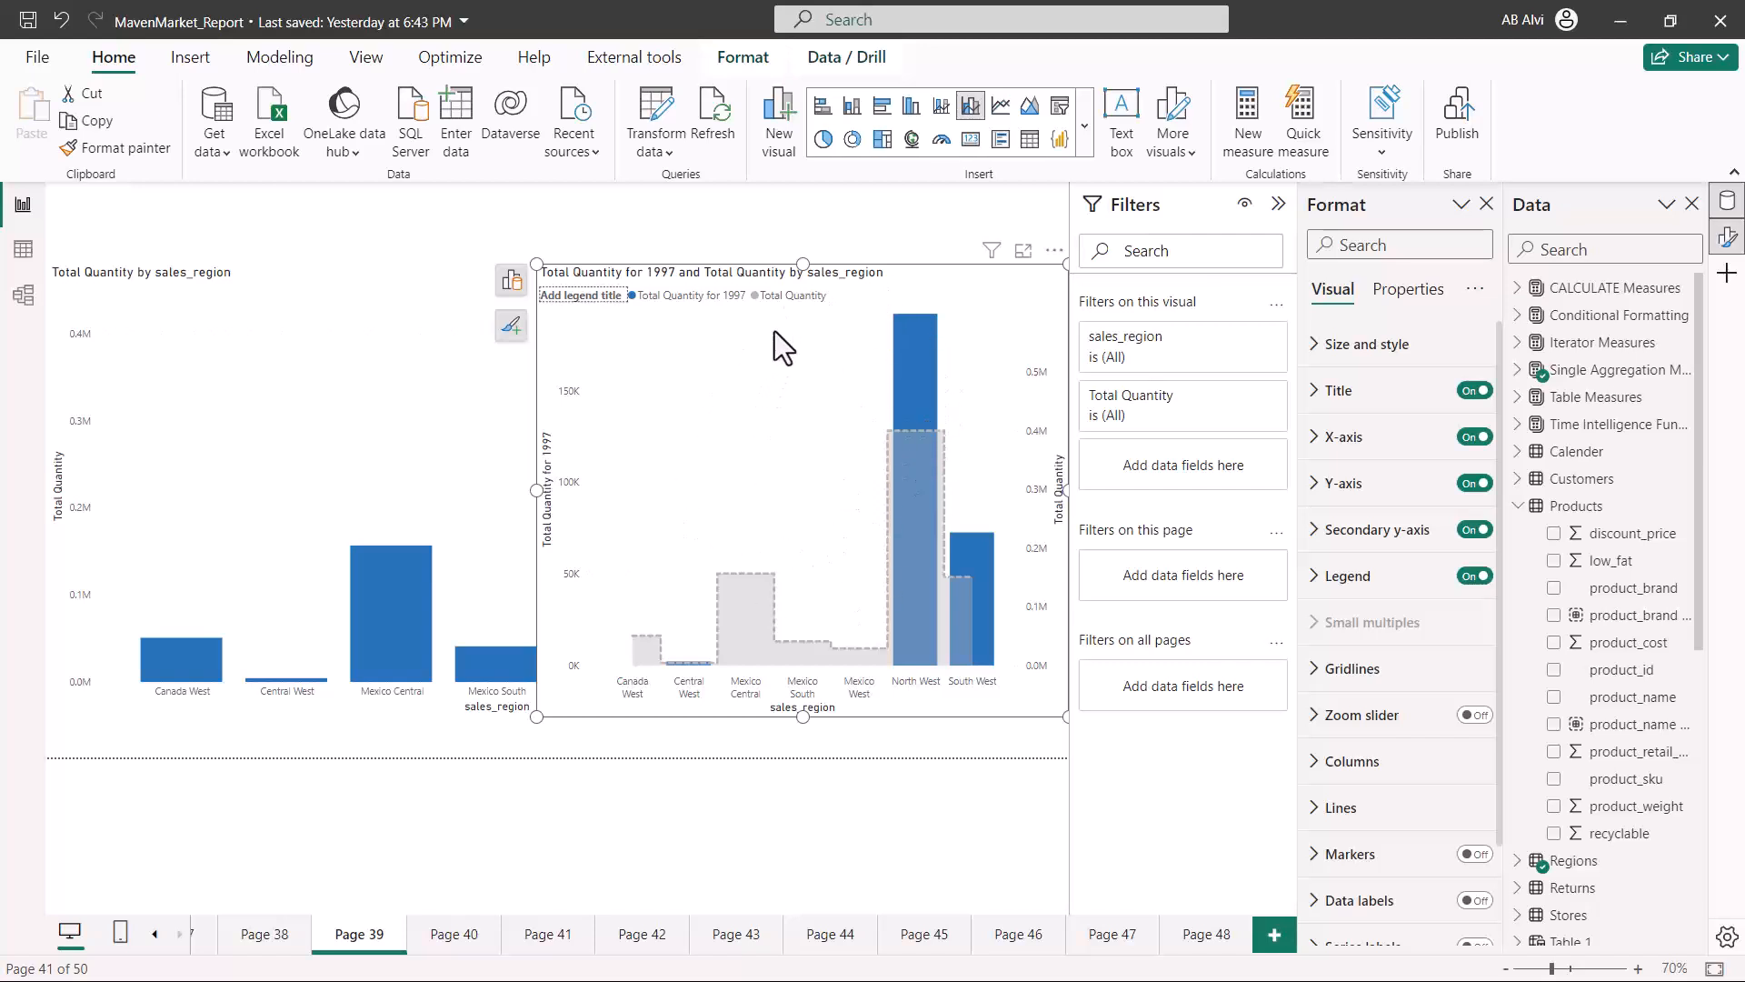
mouse_move(815, 426)
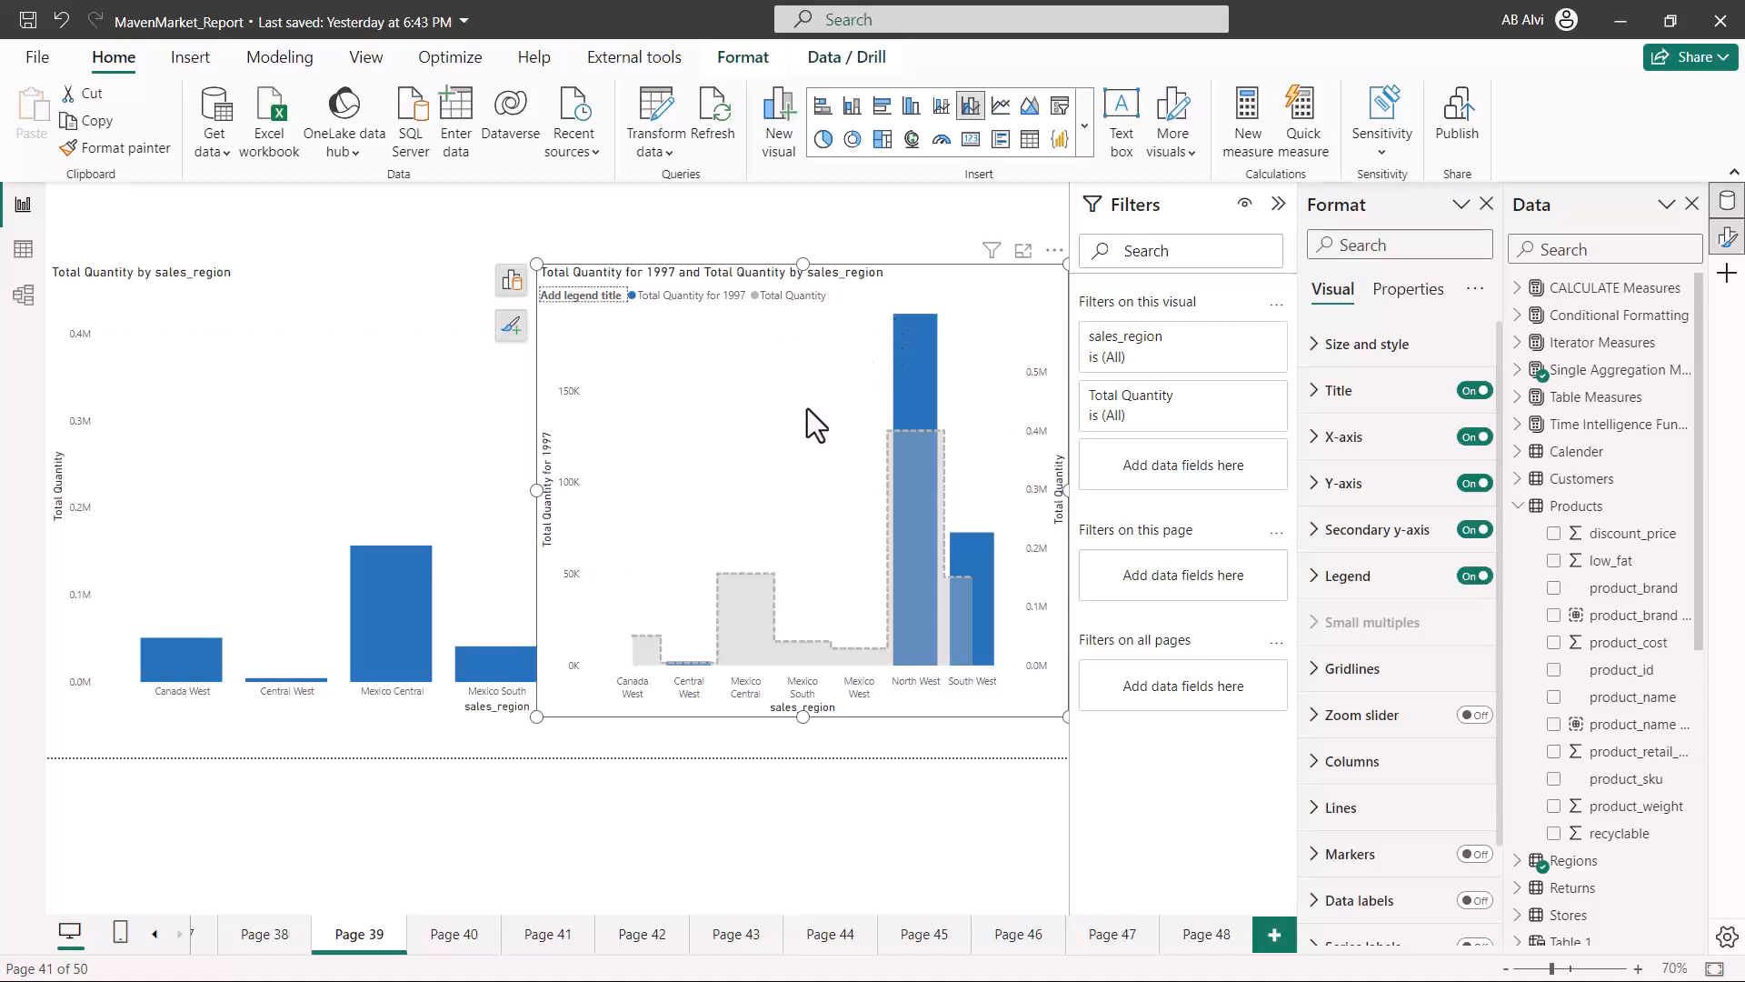
mouse_move(791, 478)
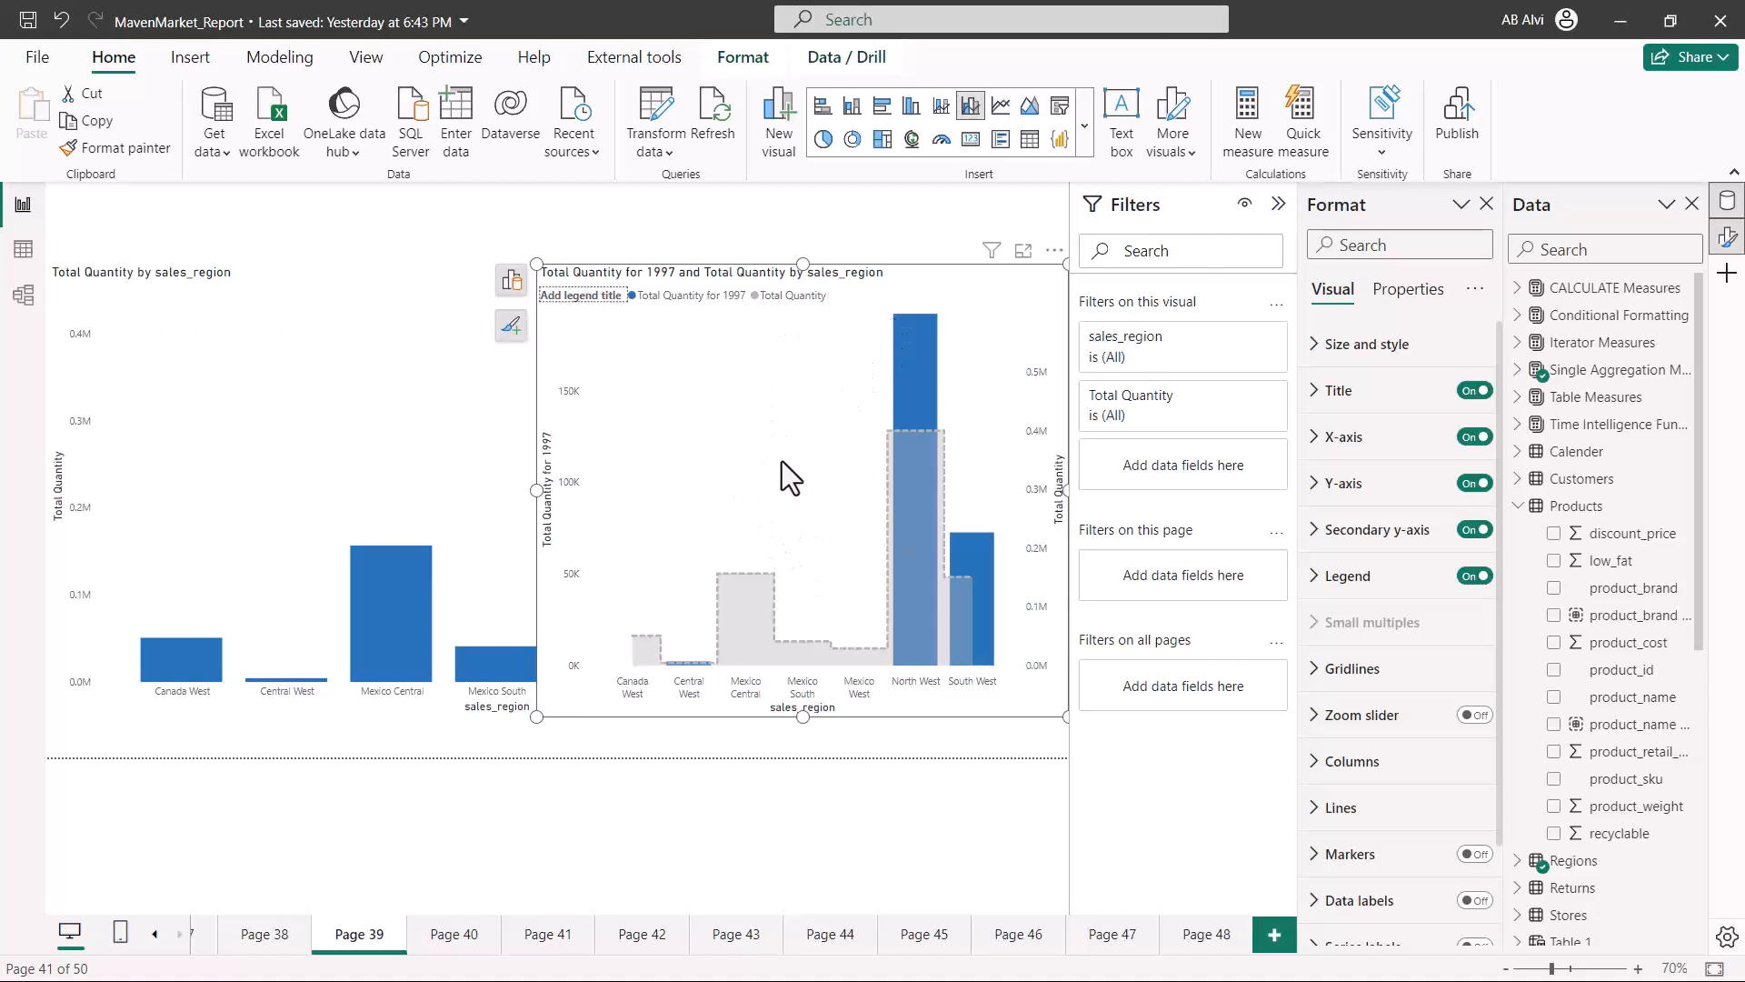
mouse_move(755, 513)
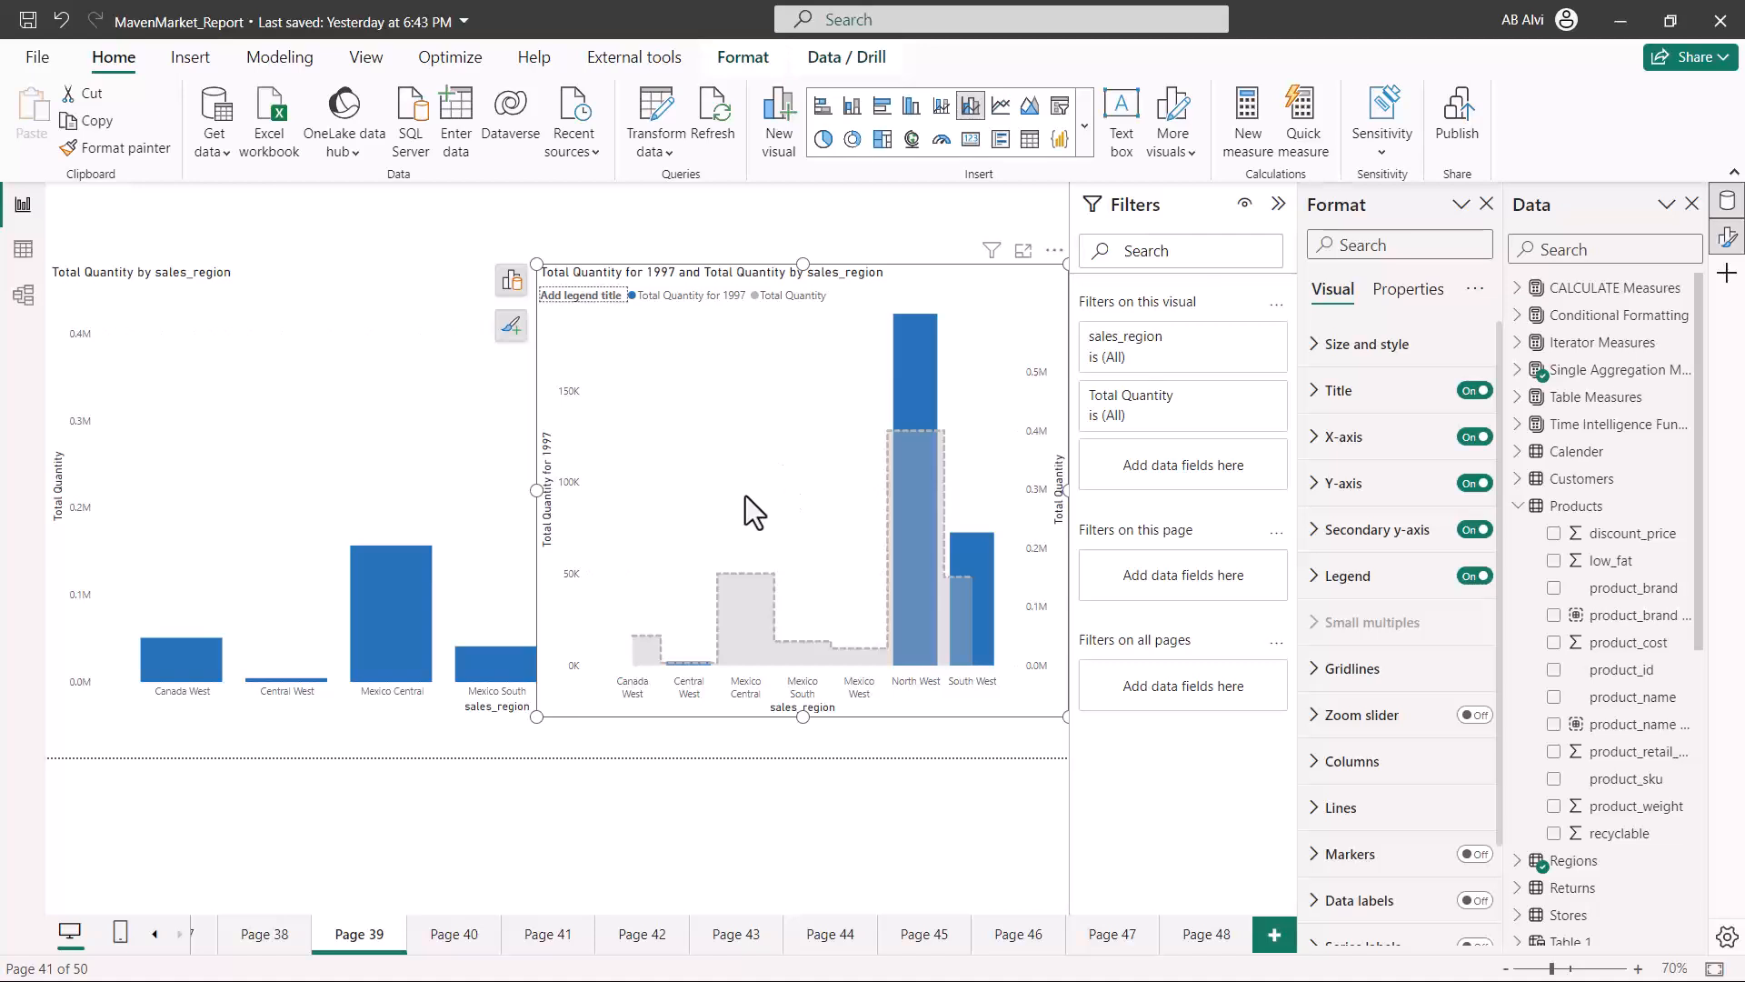
mouse_move(540, 385)
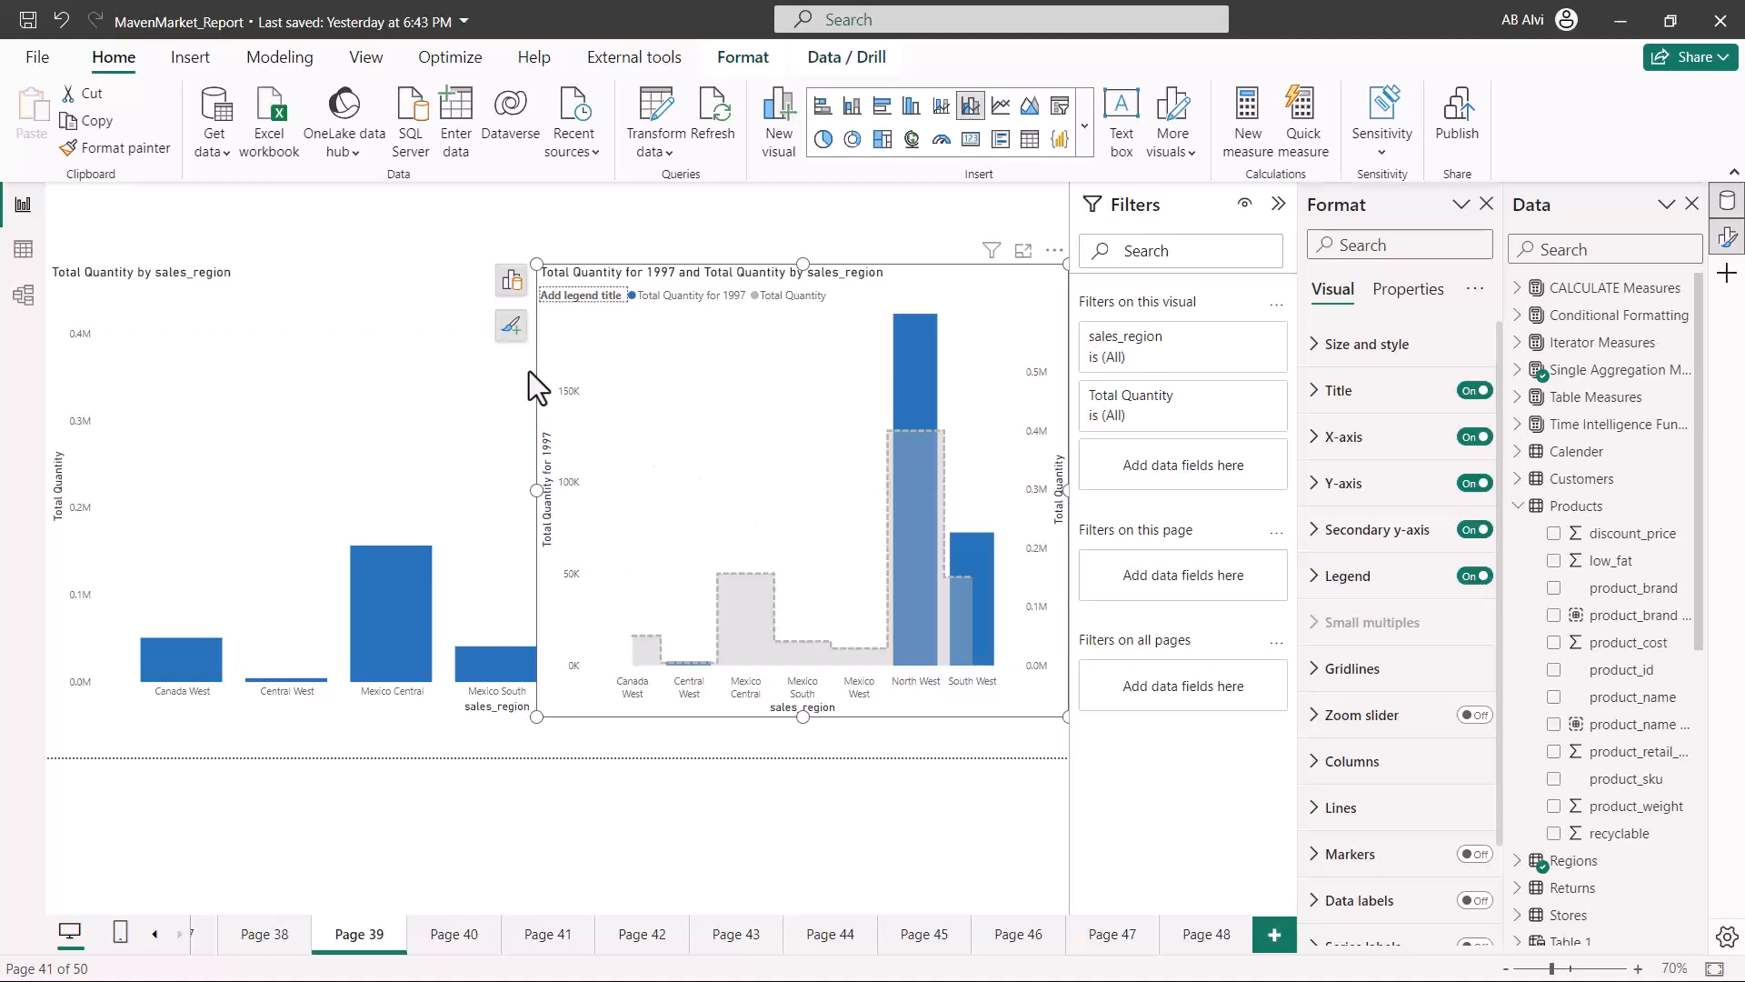
mouse_move(647, 429)
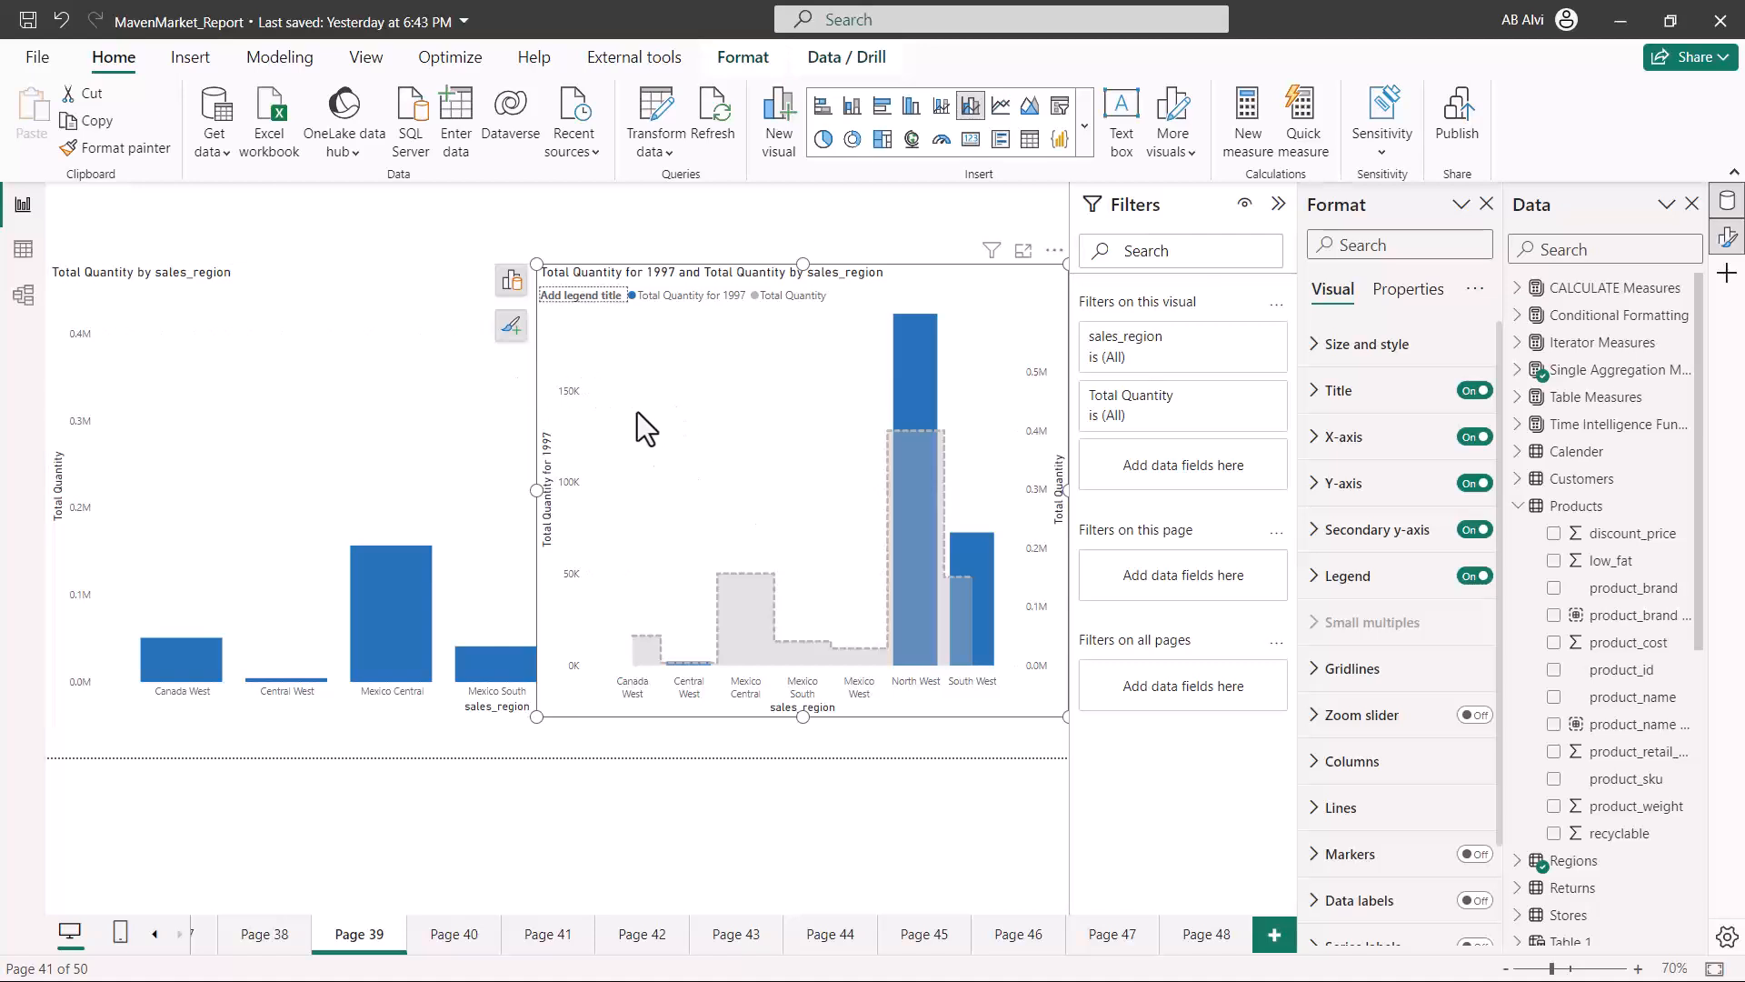
mouse_move(637, 446)
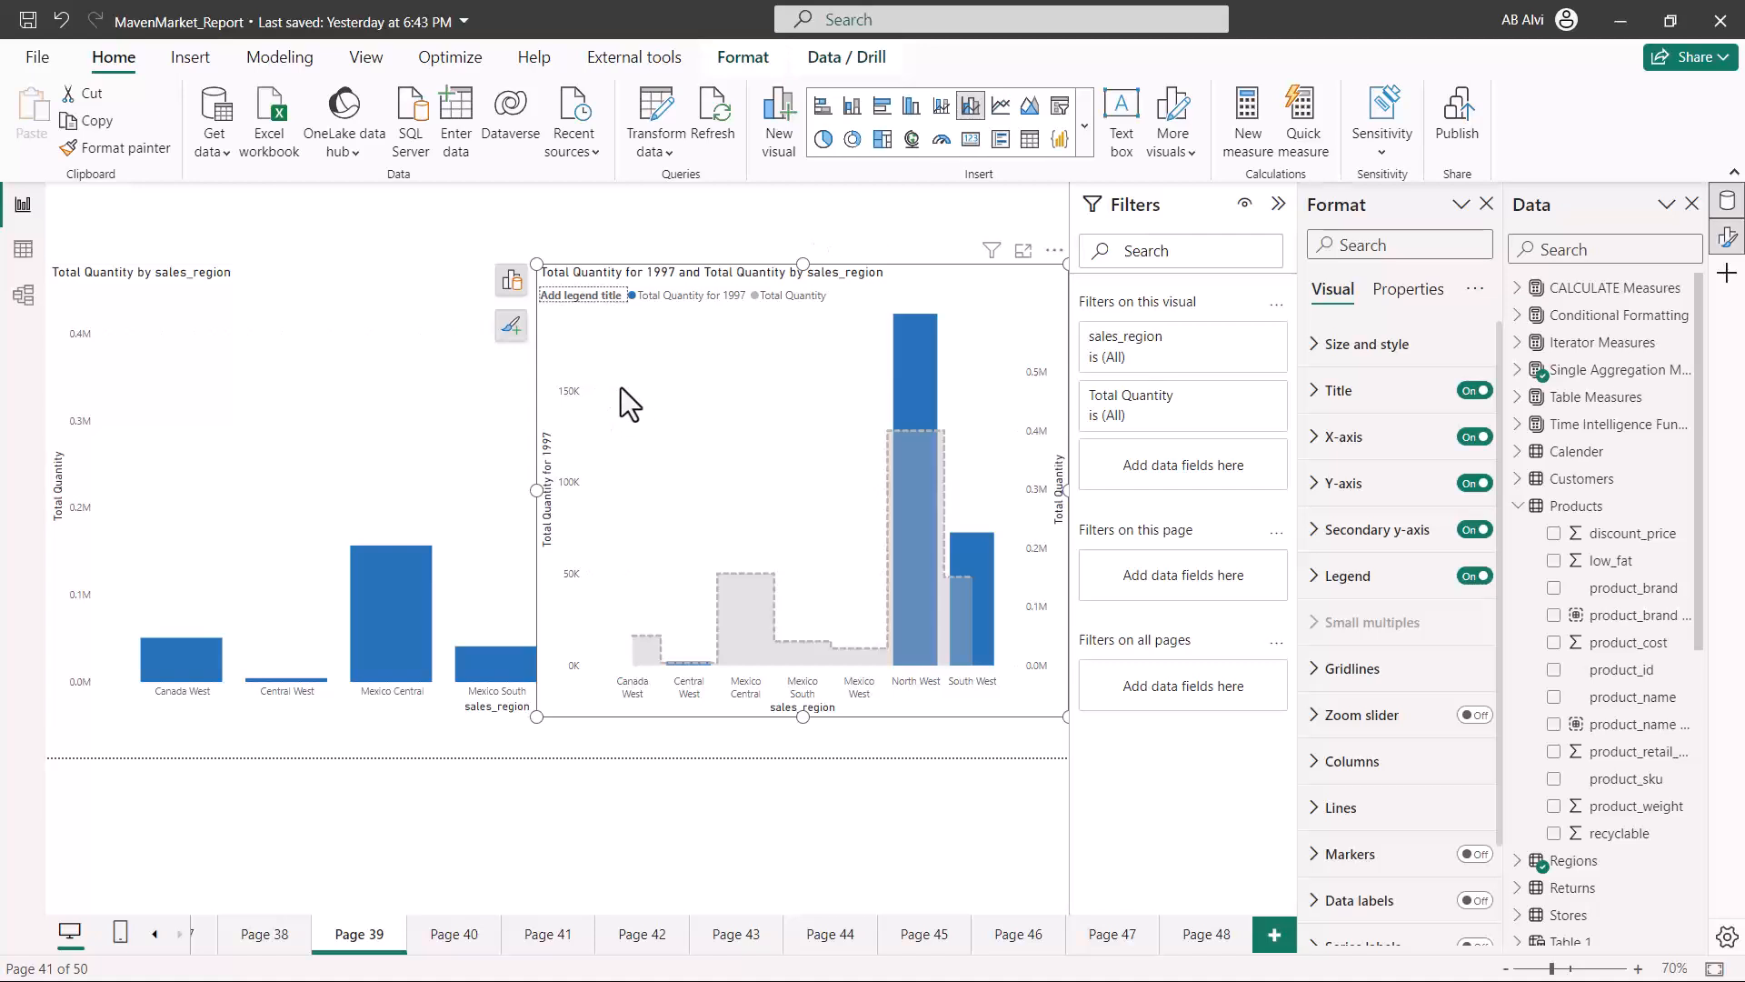
mouse_move(572, 465)
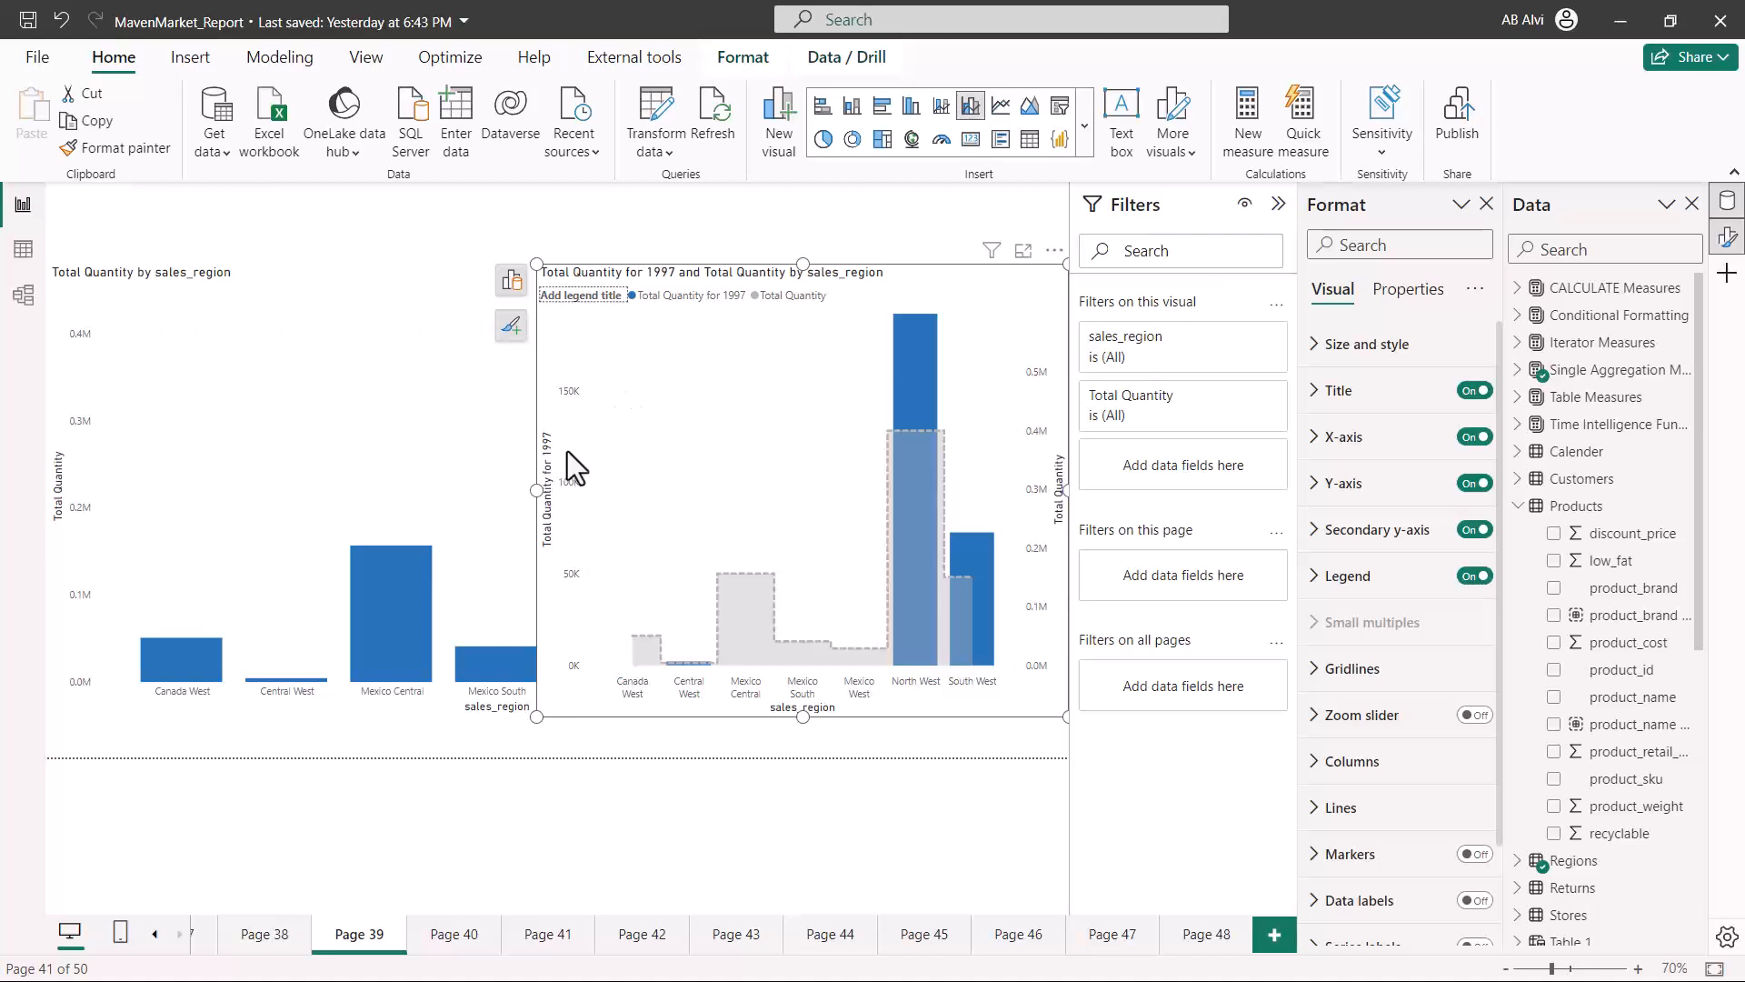
mouse_move(583, 77)
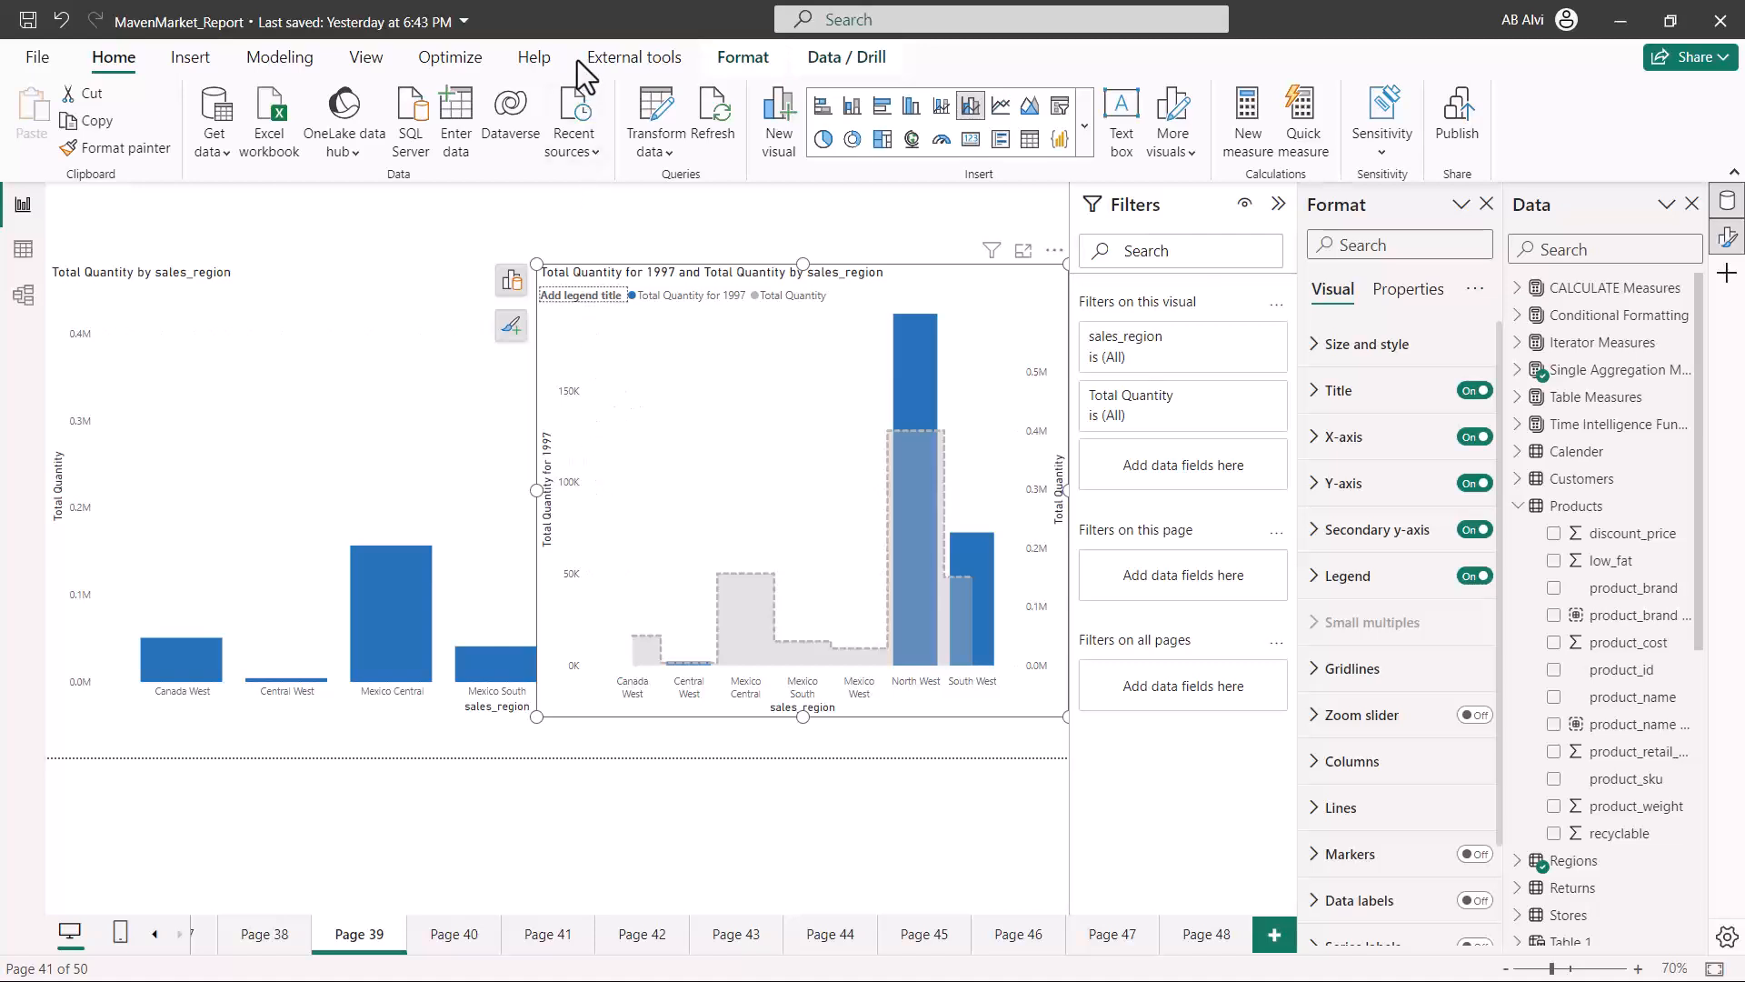